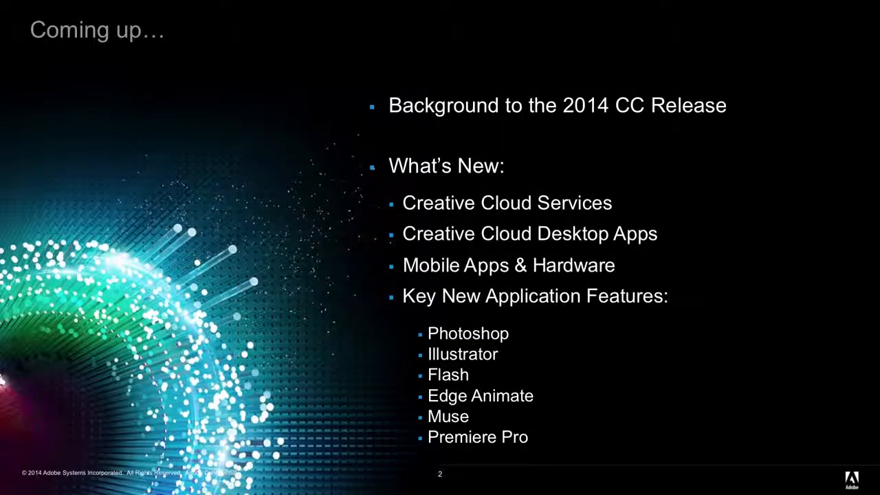
- Advance the slideshow from the agenda slide to the Creative Cloud folder slide
key(right)
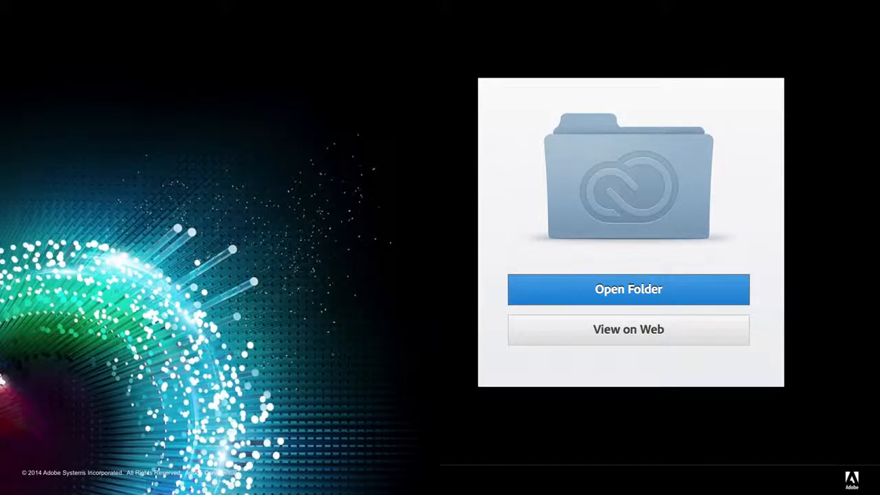
click(628, 289)
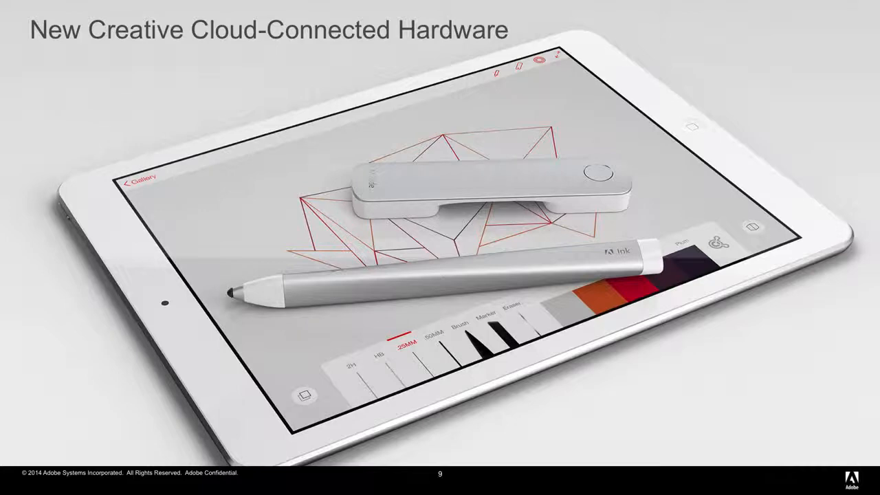
- Advance to slide 9, 'New Creative Cloud-Connected Hardware'
key(right)
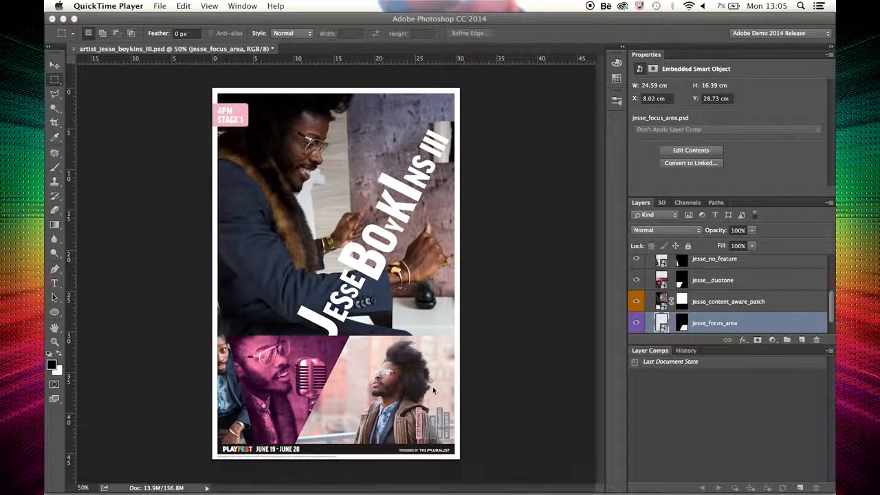
mouse_move(362, 369)
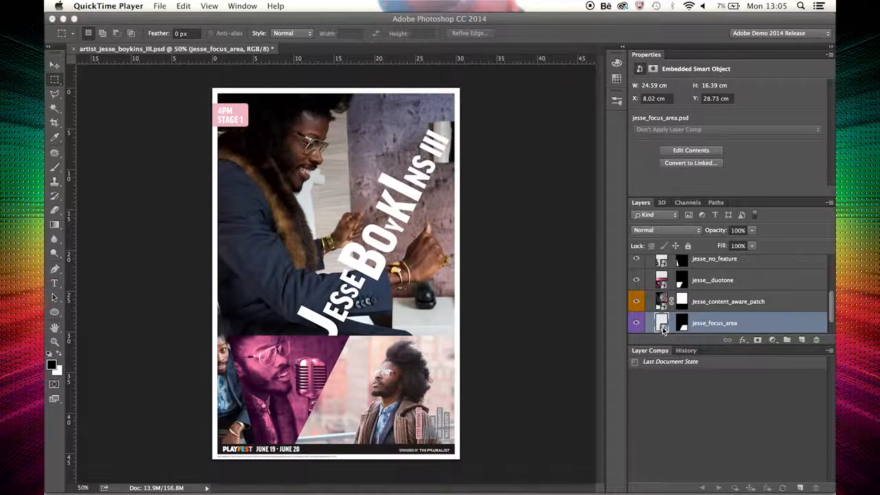
- Open the jesse_focus_area smart object's contents as a separate document
double_click(661, 322)
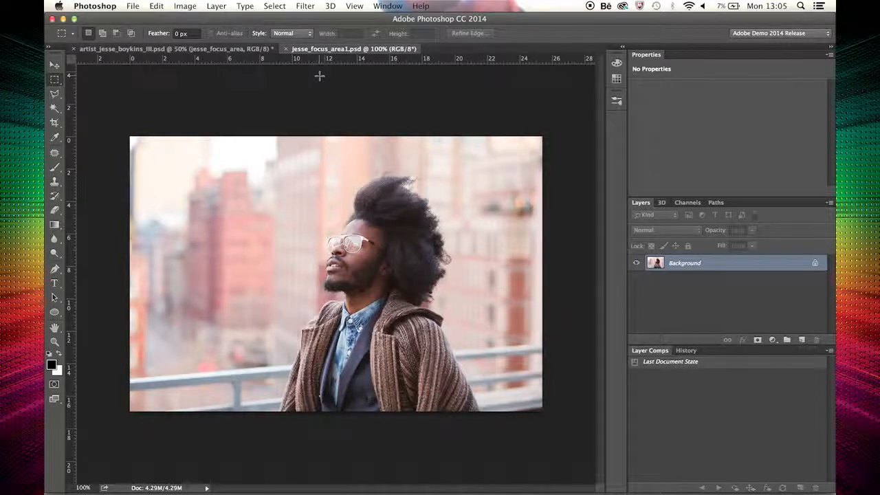
mouse_move(275, 6)
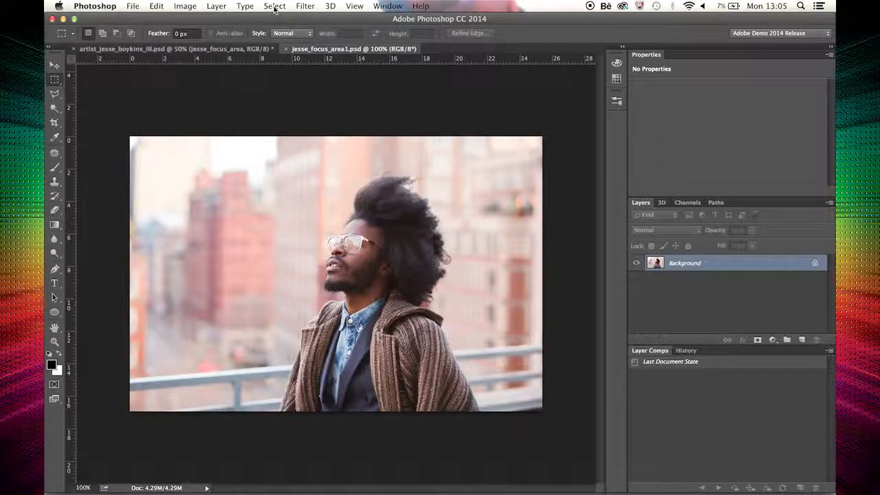
- Make a Focus Area selection of the in-focus man with overlay view and refined edges
click(274, 6)
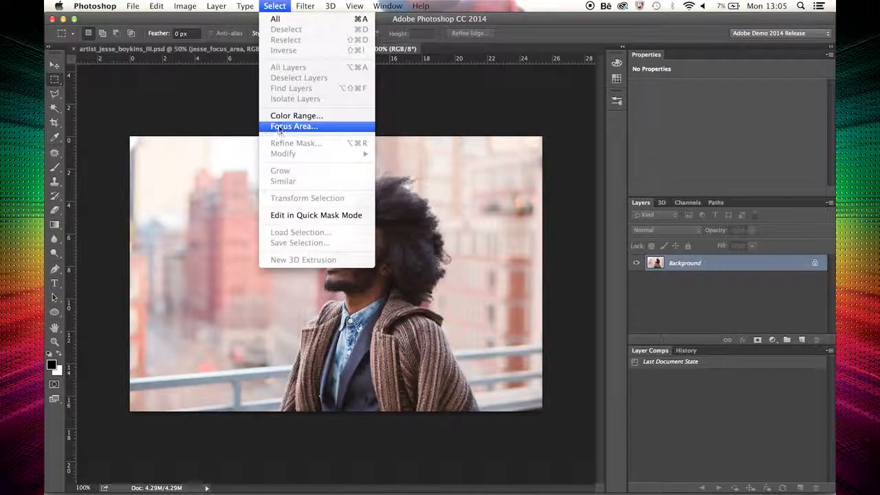
click(294, 126)
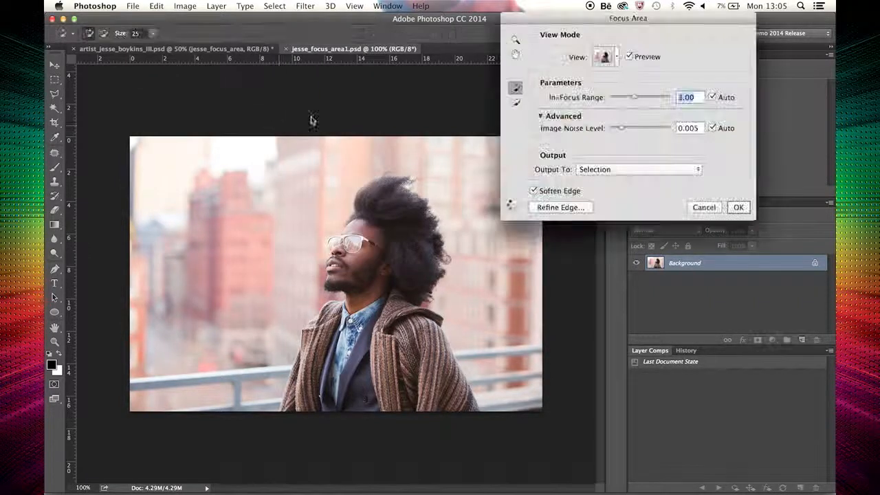
click(617, 56)
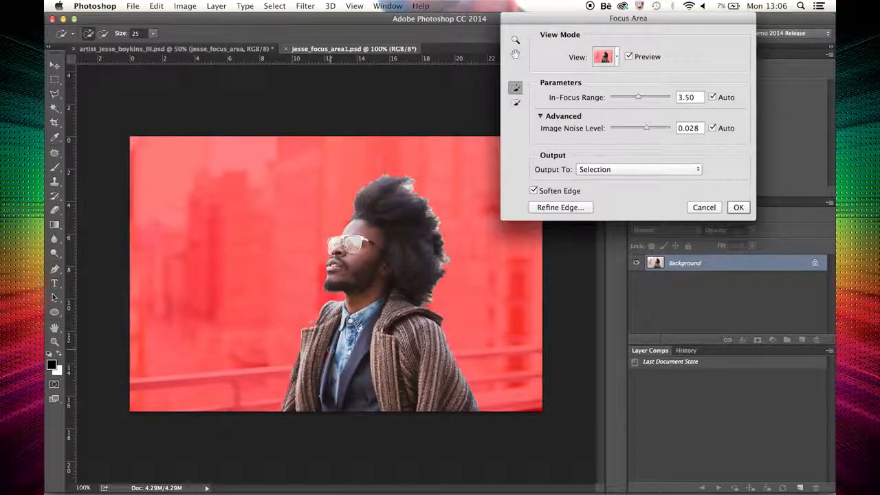
click(560, 207)
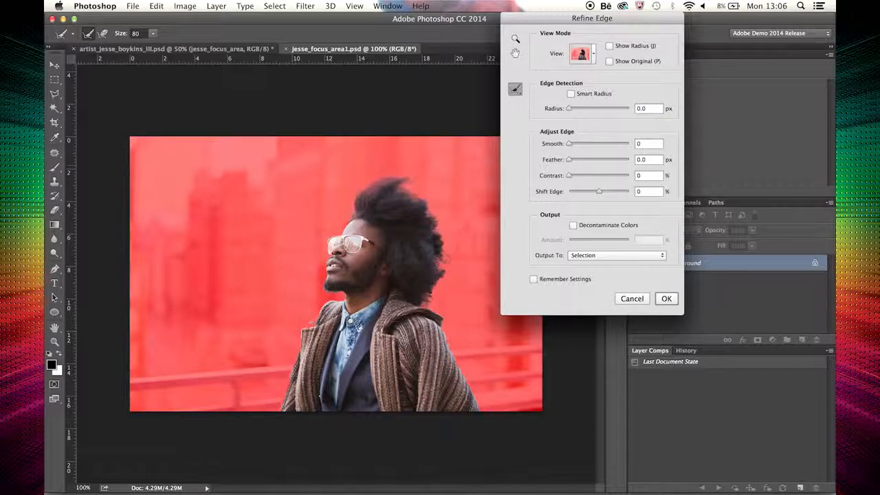
click(665, 298)
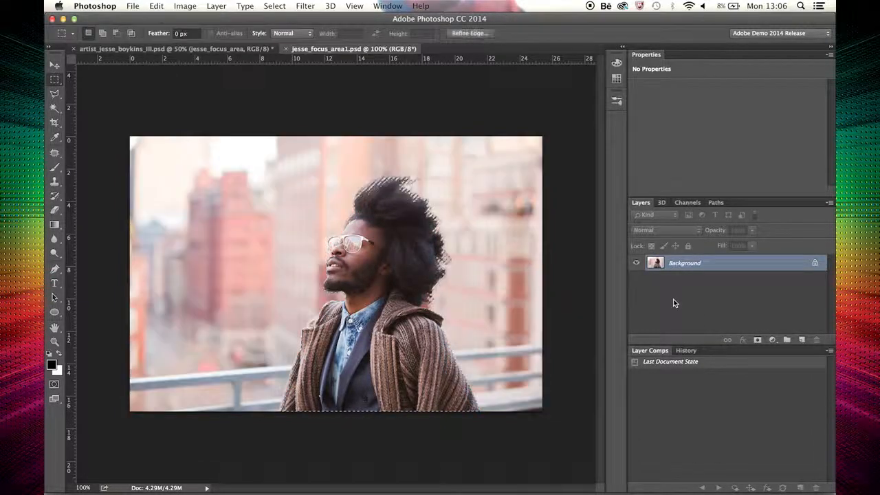
- Invert the selection and add a Hue/Saturation layer desaturating the background to -80
click(275, 6)
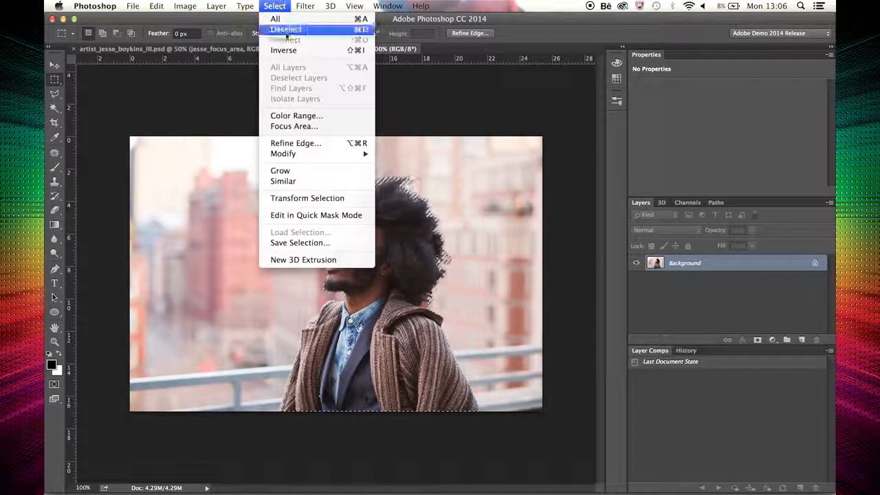
click(285, 29)
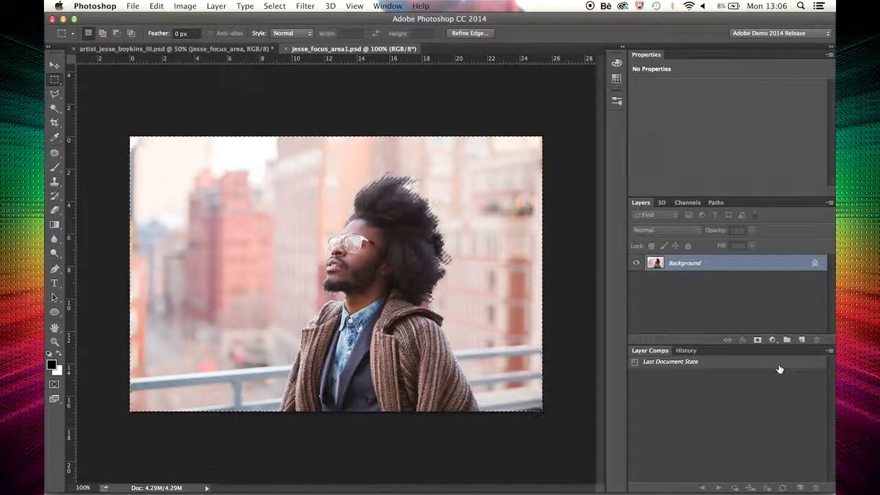
click(771, 340)
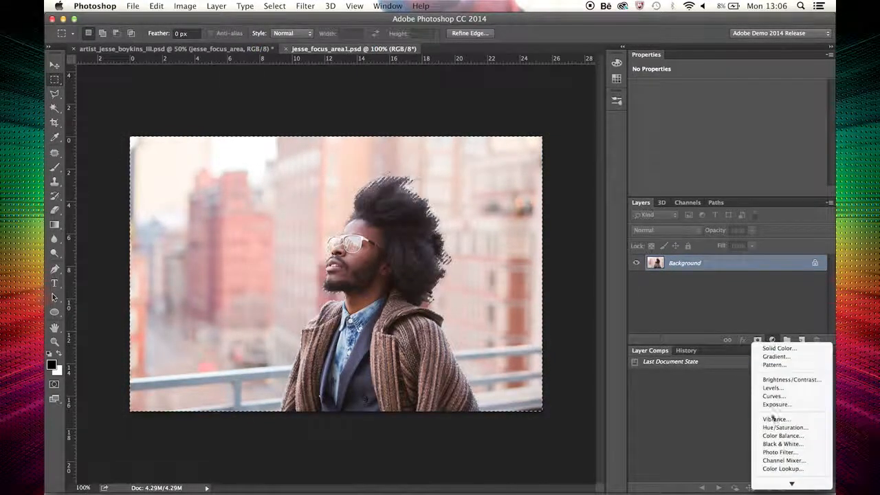
click(785, 427)
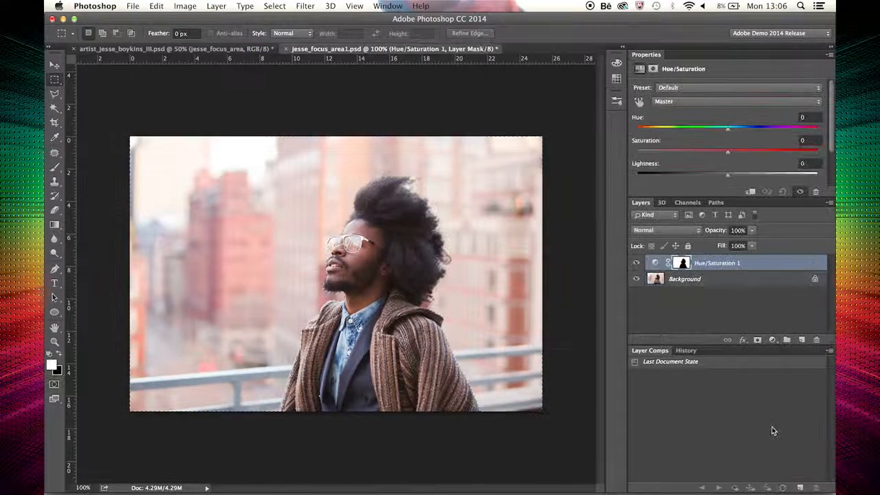
drag(727, 150, 672, 150)
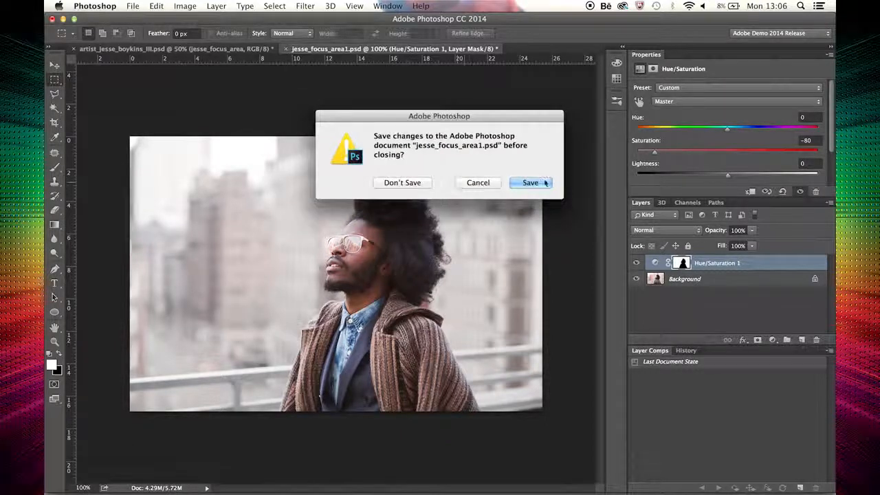
- Close the edited photo, saving it back into the festival poster
click(402, 182)
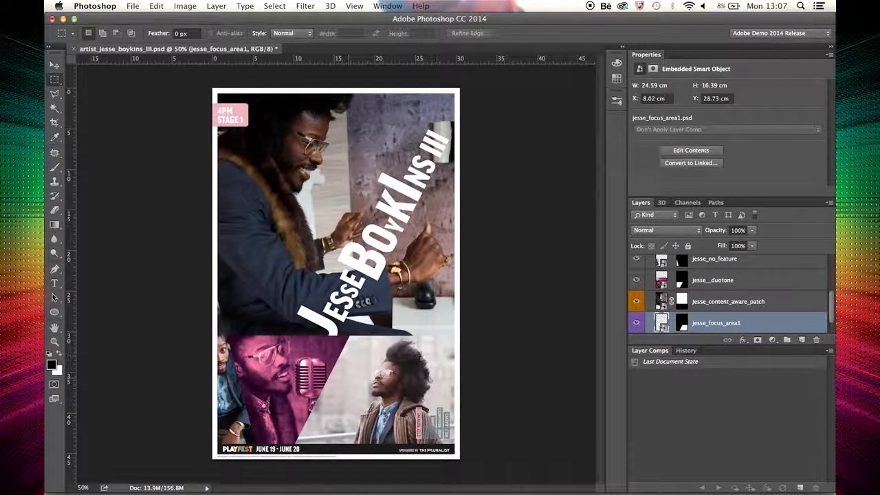
click(156, 6)
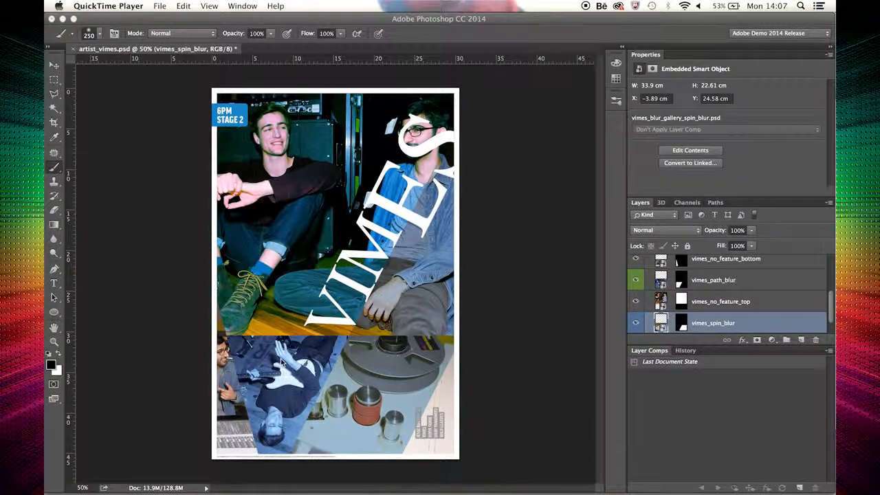
mouse_move(405, 369)
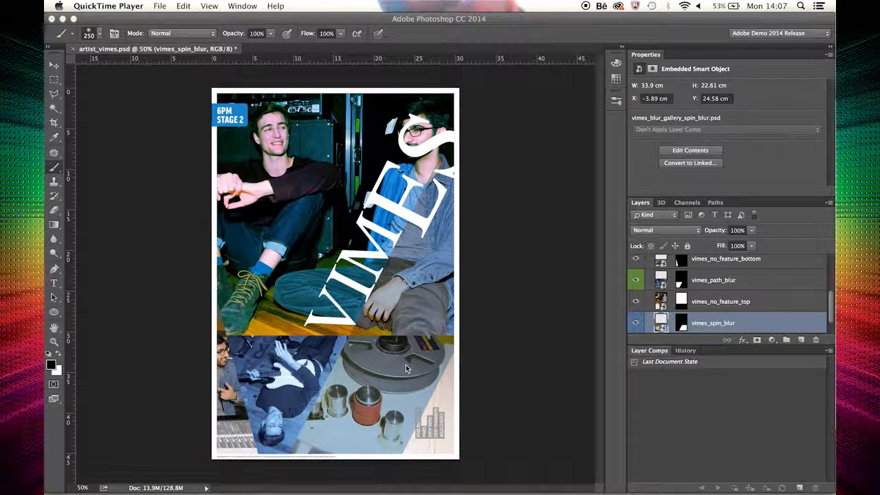
mouse_move(413, 357)
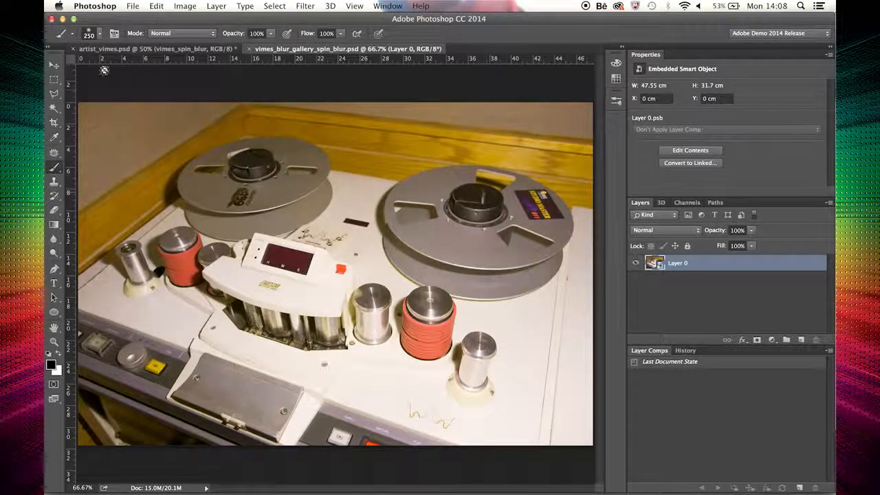
- Add a Spin Blur over the right tape reel with a 60° blur angle
click(305, 6)
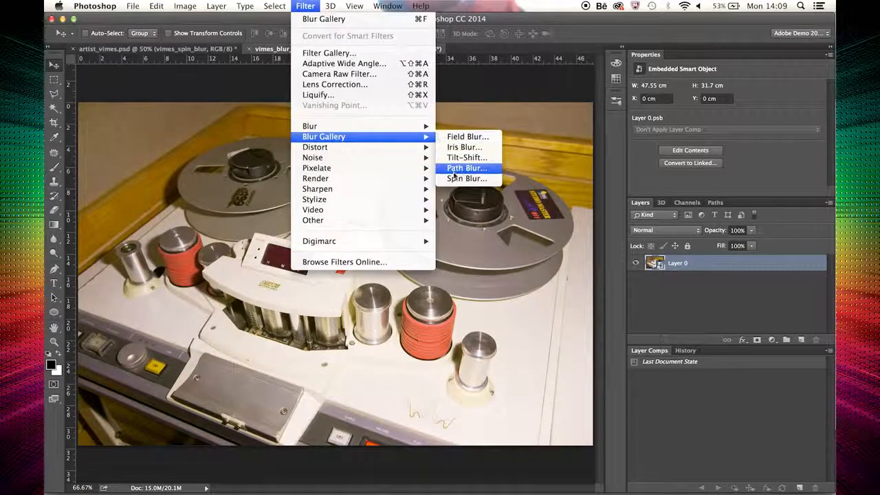
click(466, 178)
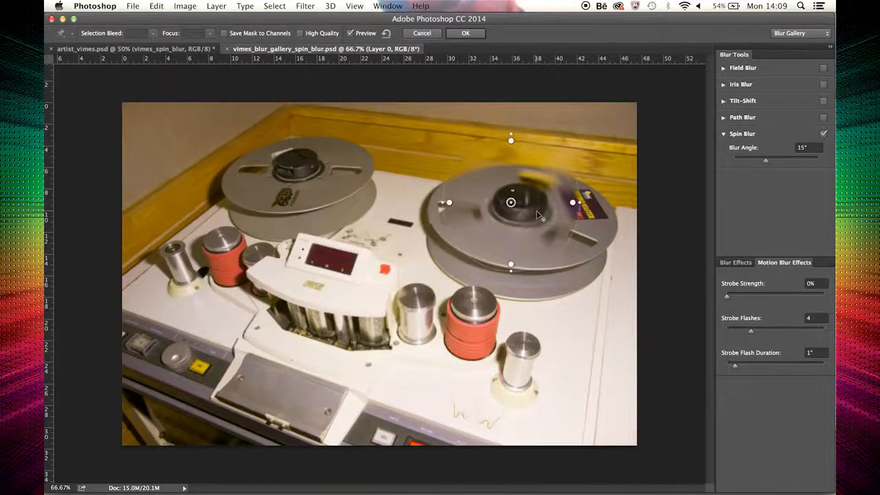
drag(511, 202, 519, 215)
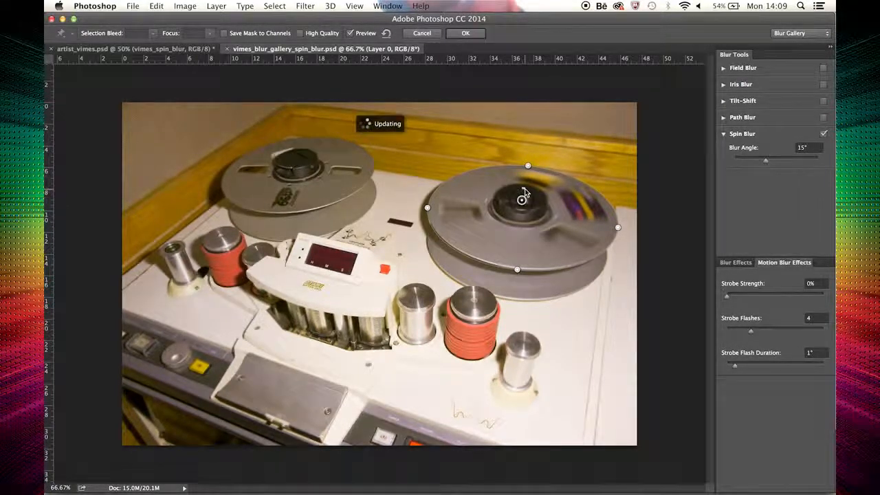
drag(528, 165, 543, 193)
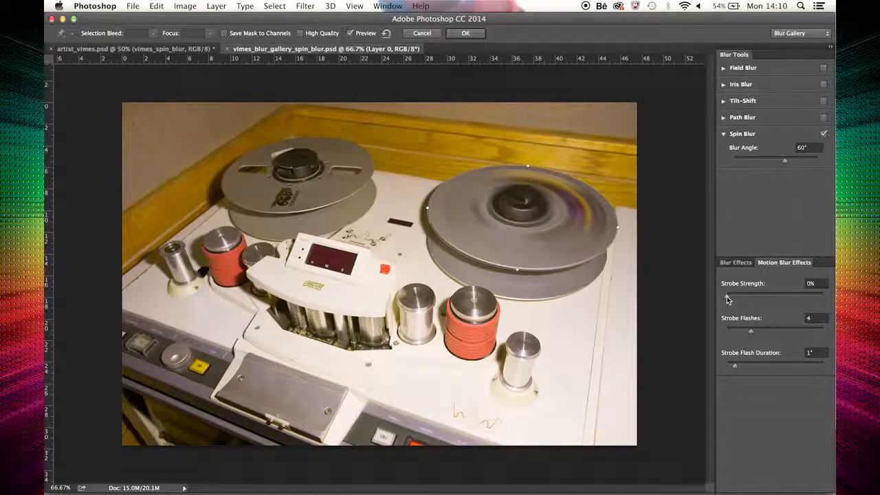
- Raise the strobe strength on the spinning reel and apply the blur
drag(750, 297, 782, 297)
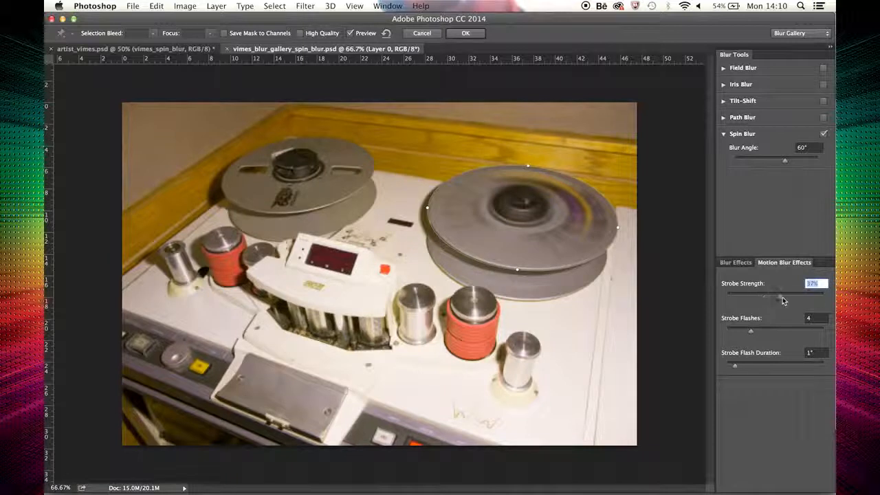
drag(765, 296, 795, 295)
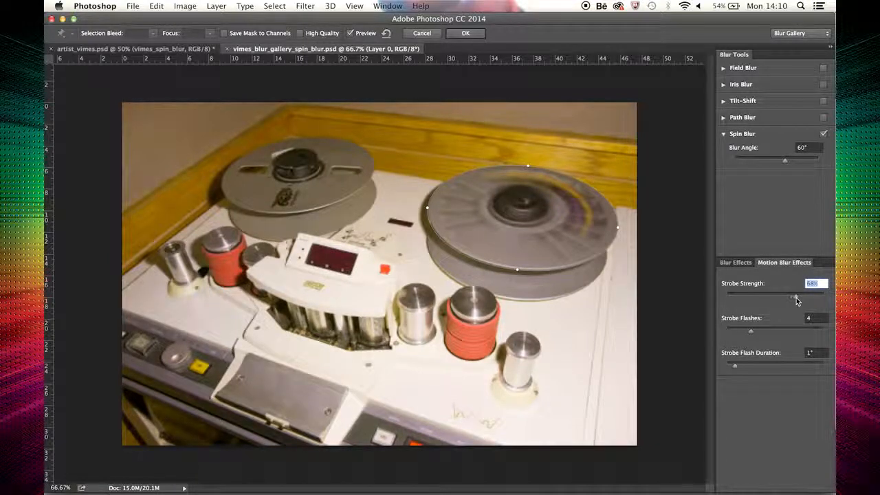
drag(784, 297, 797, 297)
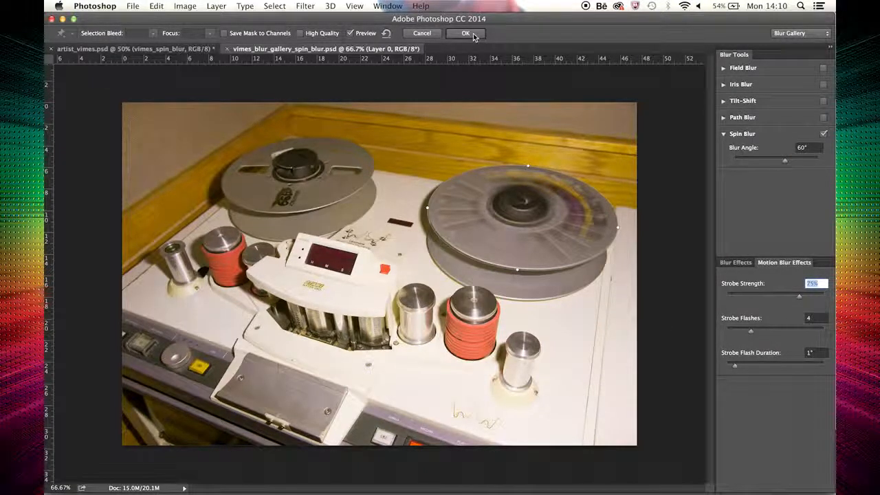
click(465, 33)
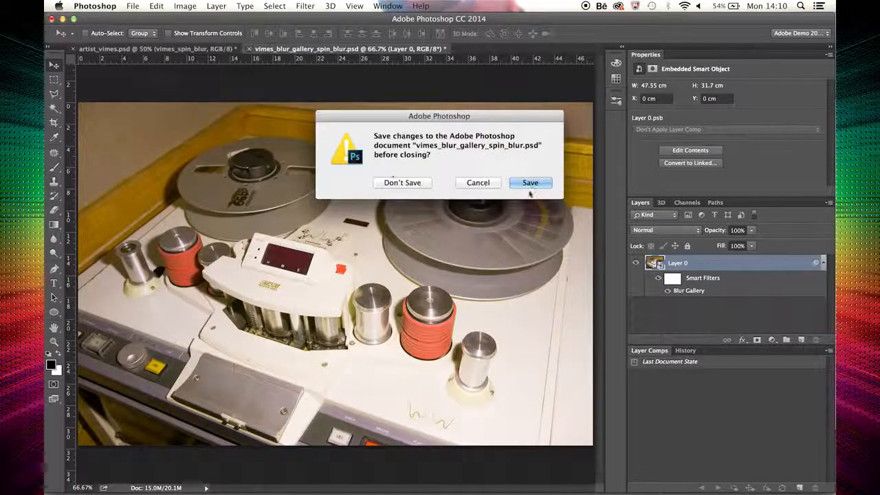
- Save the spin-blurred reel image on closing and prepare the band photo for a filter
click(402, 182)
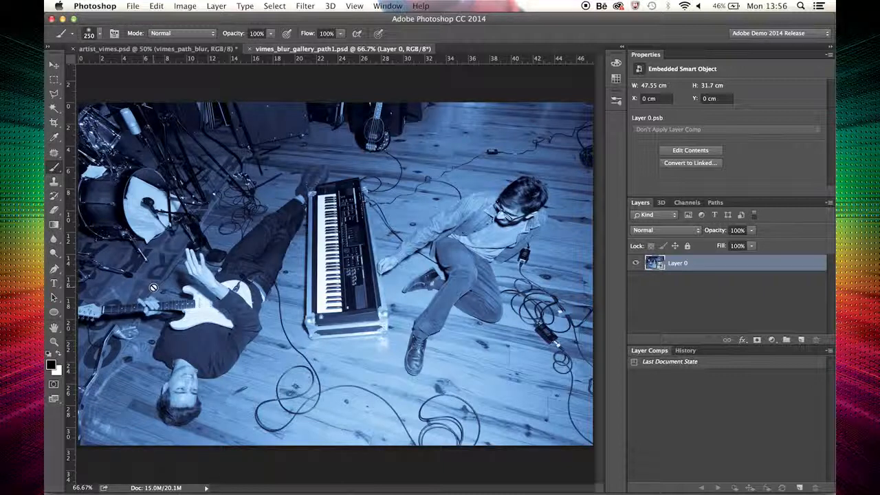
click(53, 65)
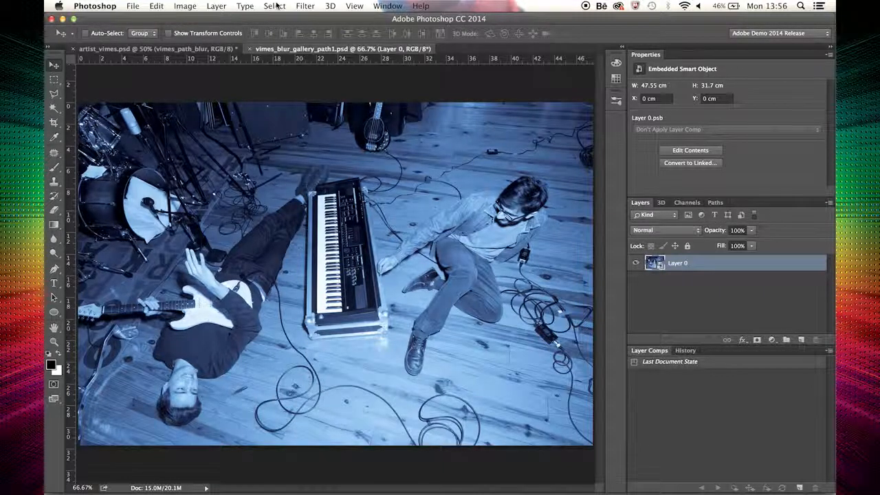
click(304, 5)
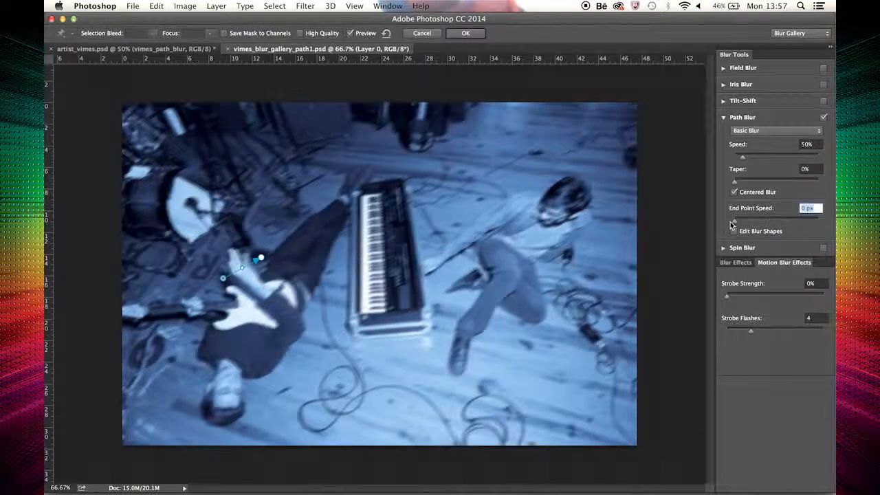
- Set the path end speed to 300 px and draw a blur path along the keyboard
drag(742, 217, 776, 217)
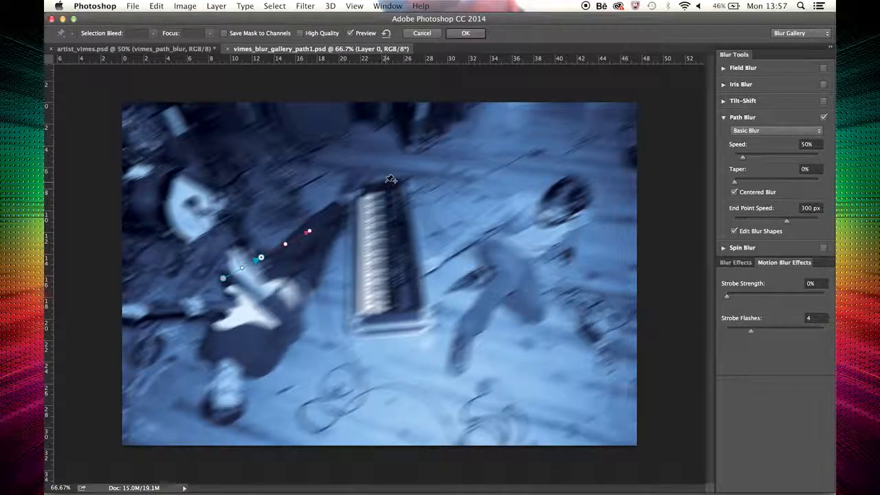
drag(385, 182, 388, 336)
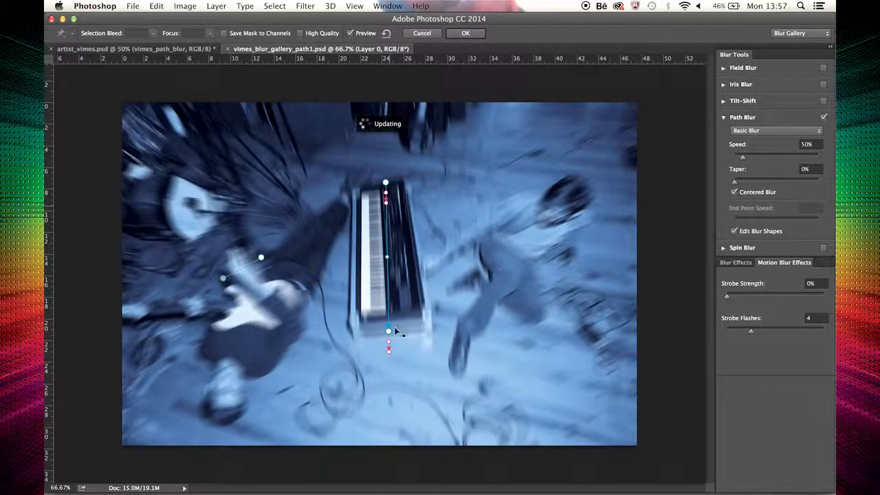
drag(388, 332, 388, 336)
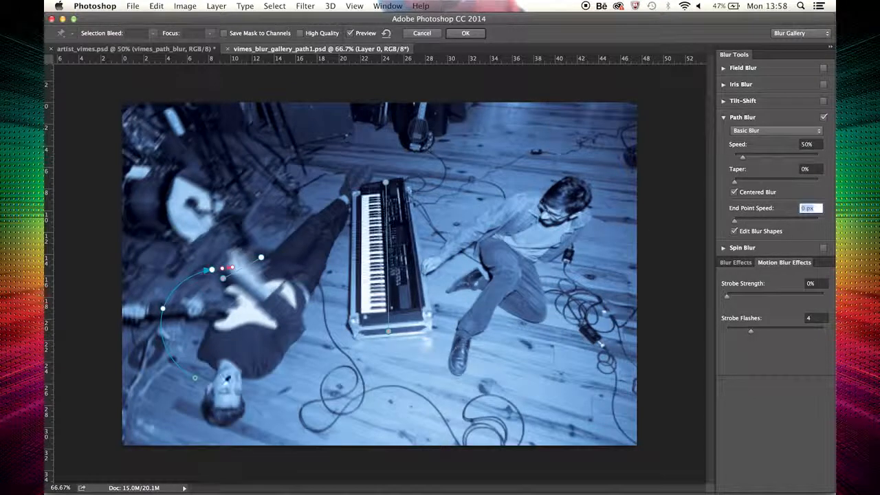
- Speed up the blur at the path's end point and apply the Path Blur as a smart filter
drag(727, 220, 763, 220)
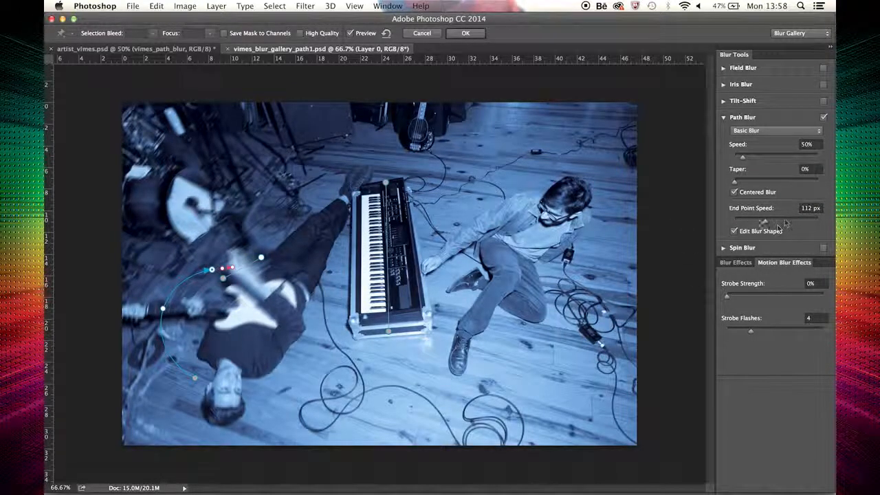
drag(763, 220, 780, 220)
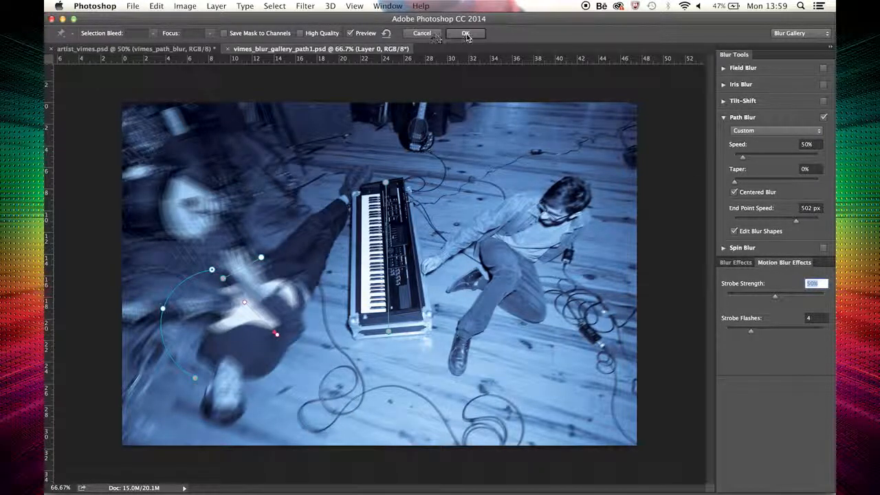
click(466, 33)
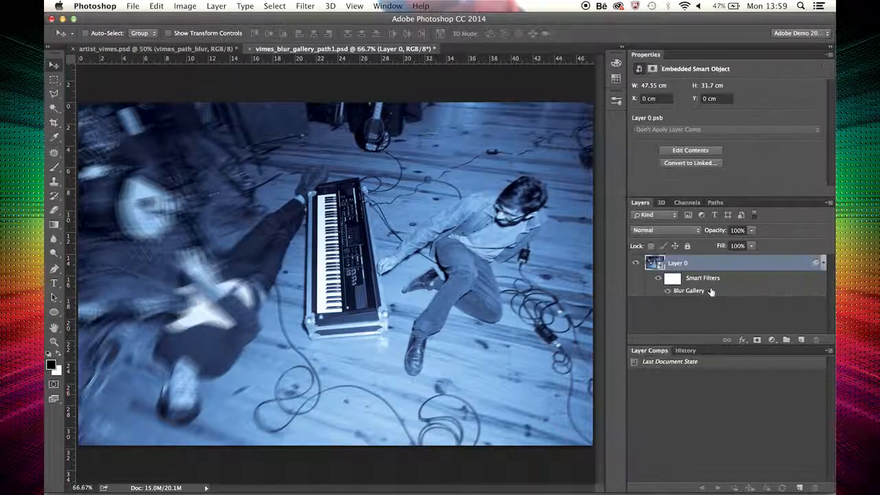
- Select the Blur Gallery smart filter's mask to show its Masks properties
click(672, 278)
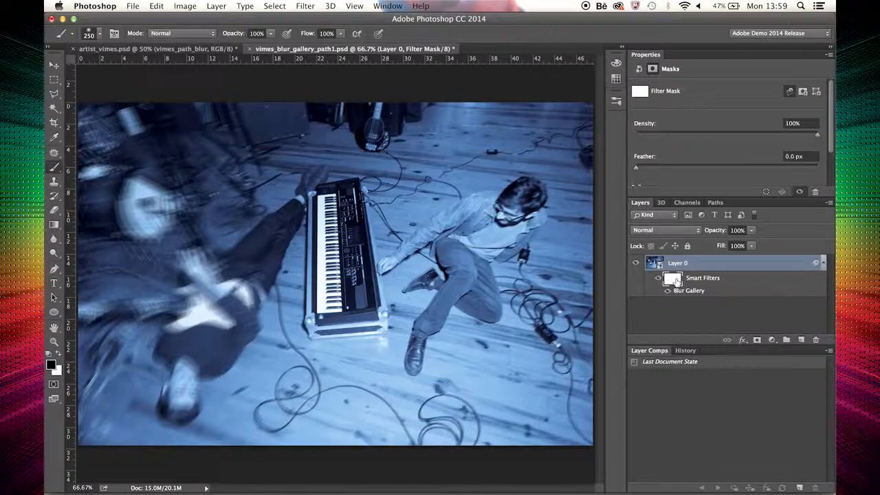
click(101, 33)
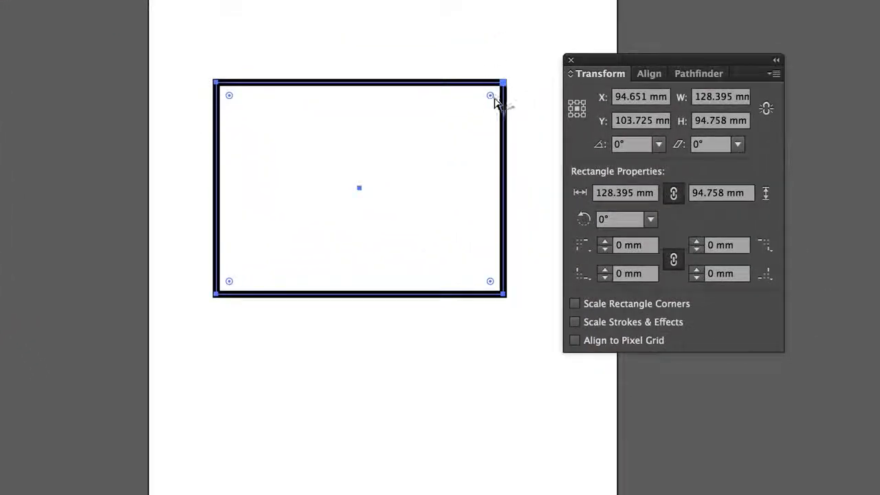
- Round all the rectangle's corners with the live corner widget and adjust the radius
drag(490, 95, 461, 128)
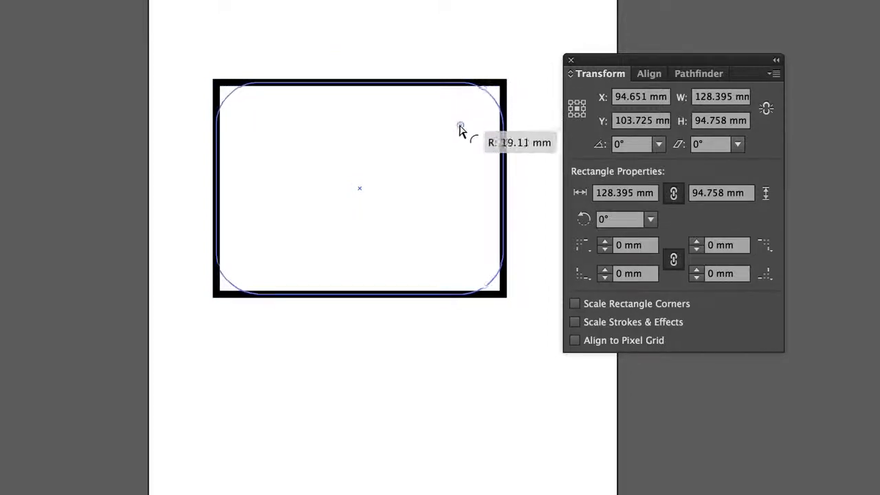
drag(461, 126, 473, 112)
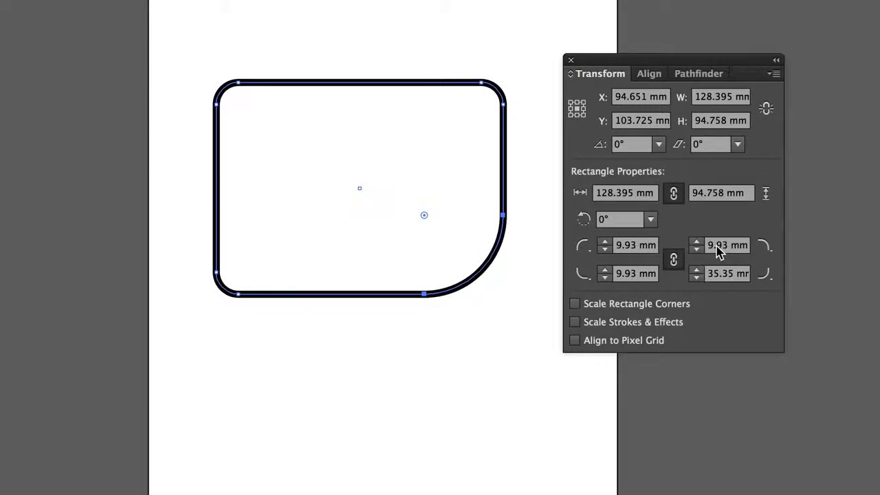
mouse_move(701, 251)
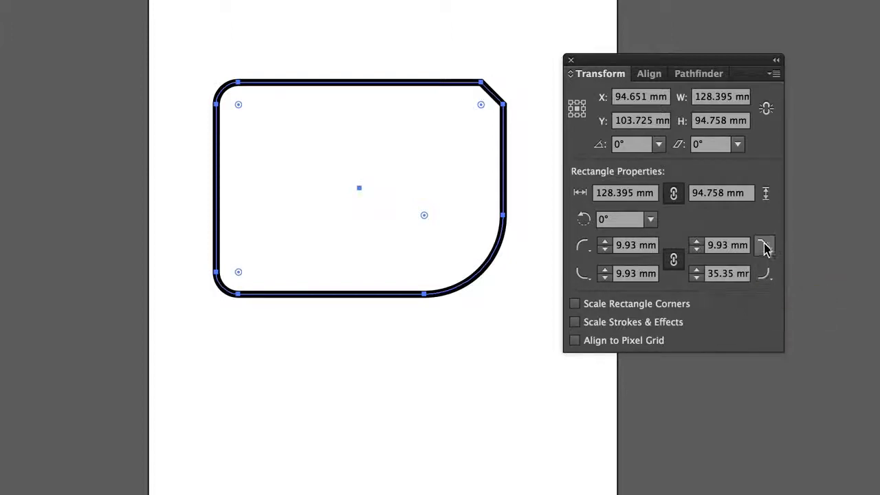
mouse_move(574, 303)
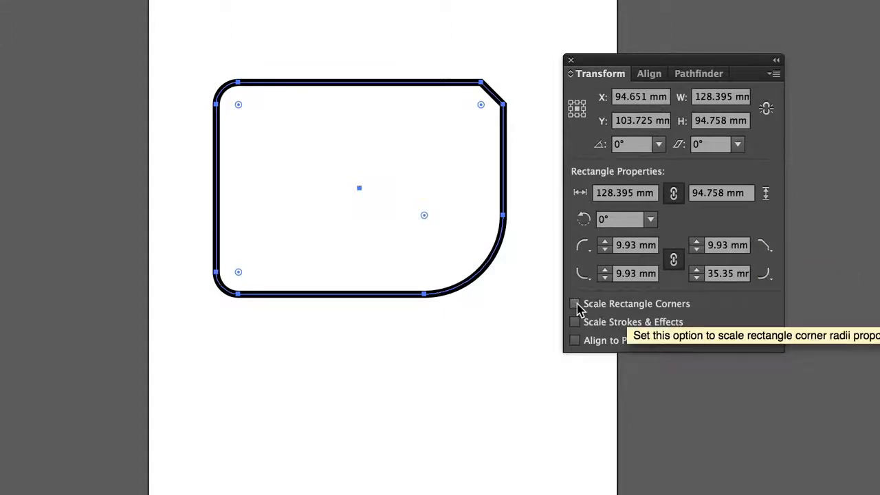
- Enable Scale Rectangle Corners, resize the rectangle, then set the other corners to 0 mm
click(575, 304)
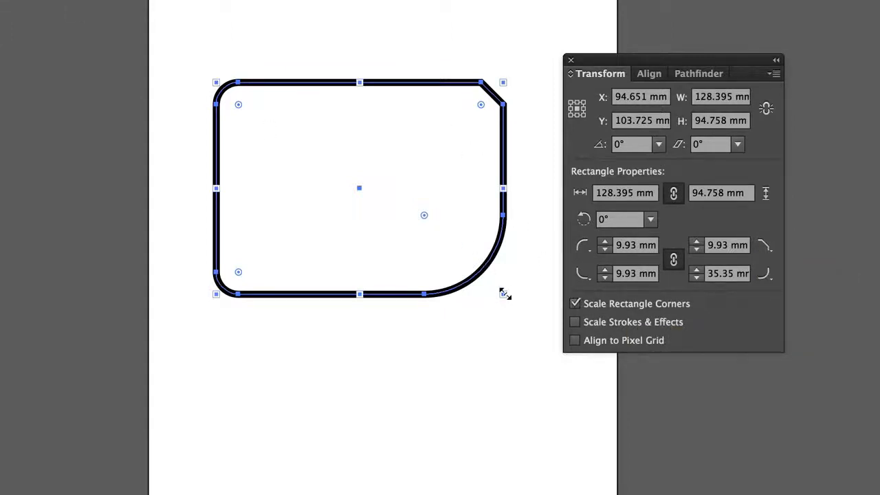
drag(503, 293, 412, 240)
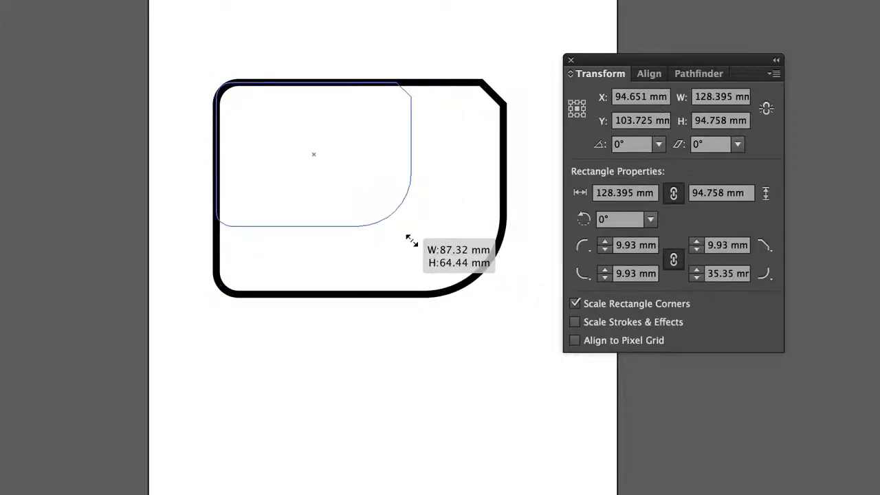
drag(409, 241, 386, 209)
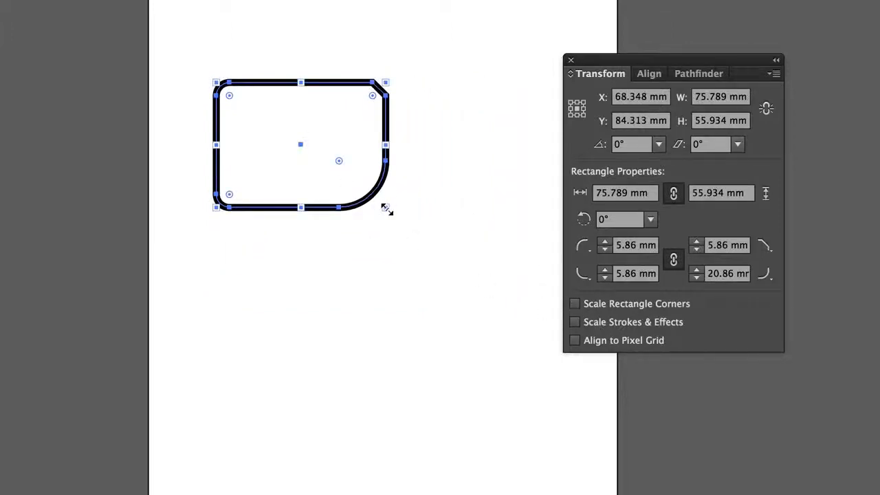
drag(385, 207, 502, 297)
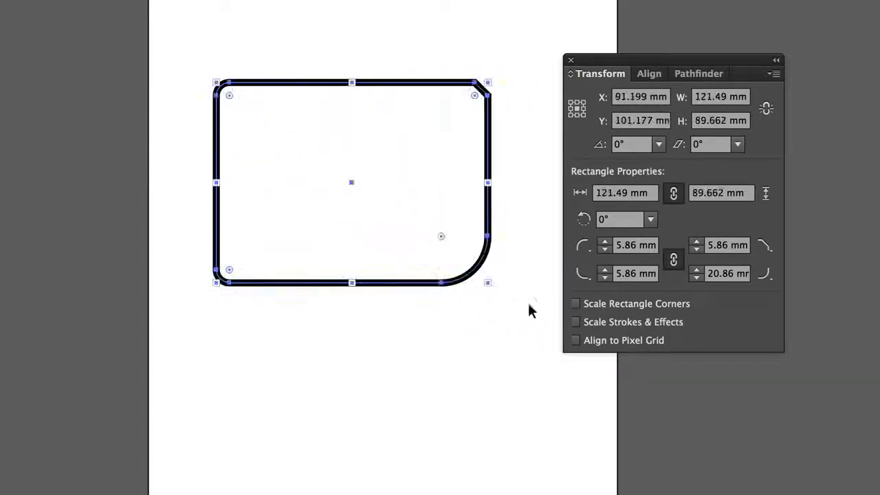
mouse_move(605, 254)
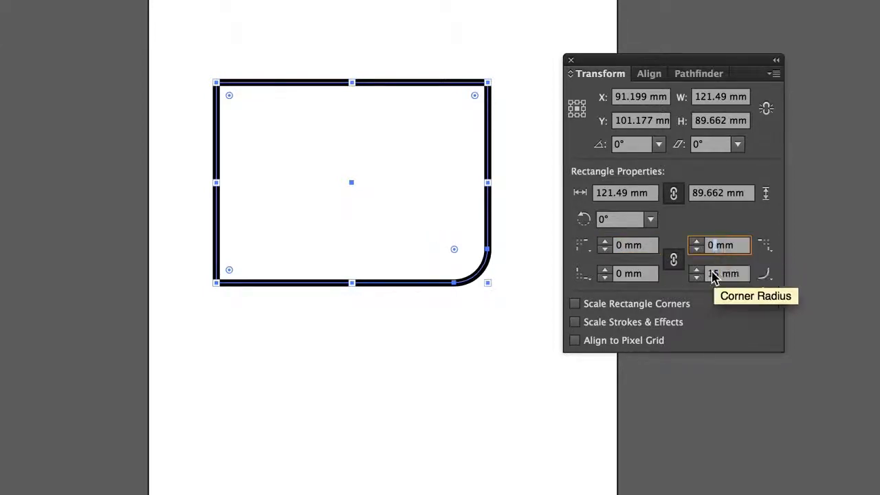
text(0 mm)
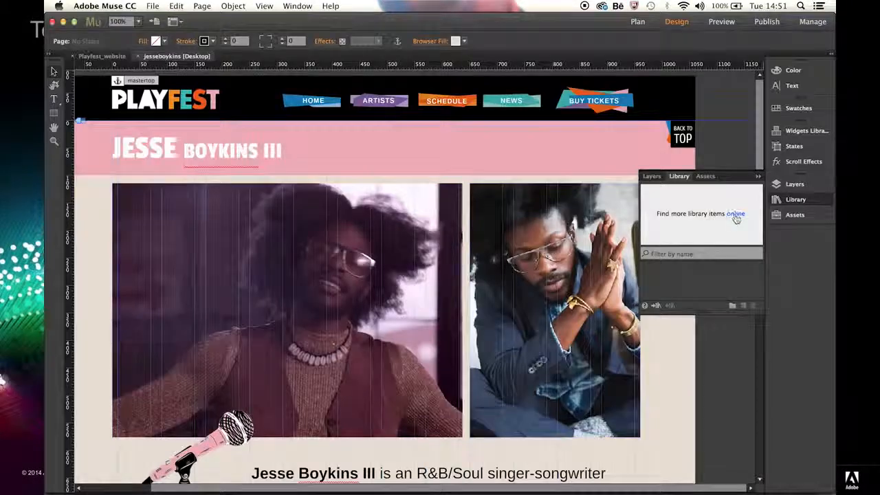
- Browse more Library items online, then bring up Muse Preferences with colour theme choices
click(735, 213)
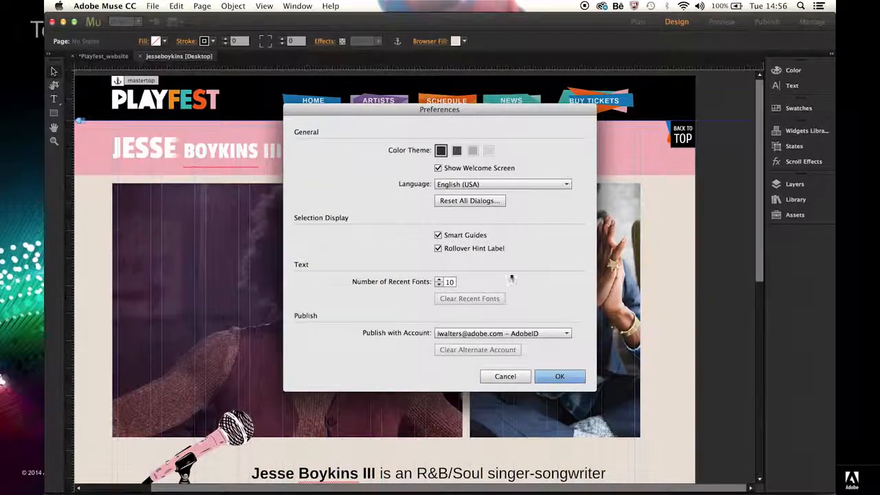
click(559, 375)
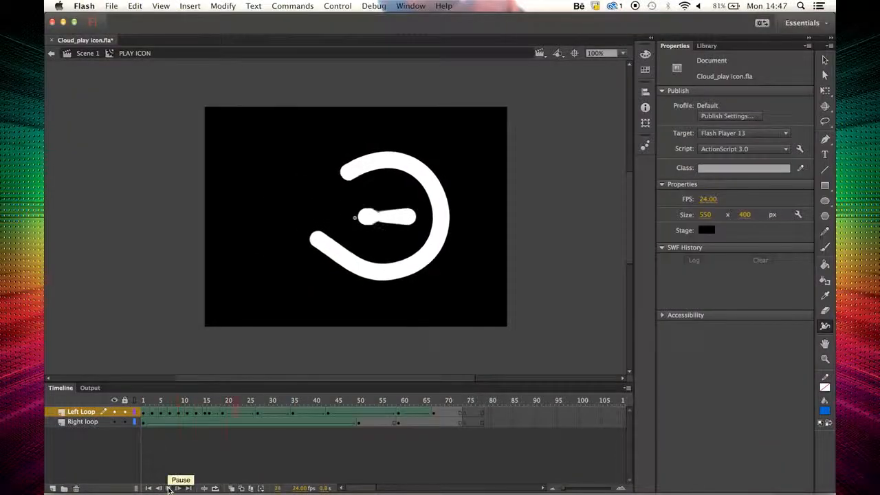
click(177, 487)
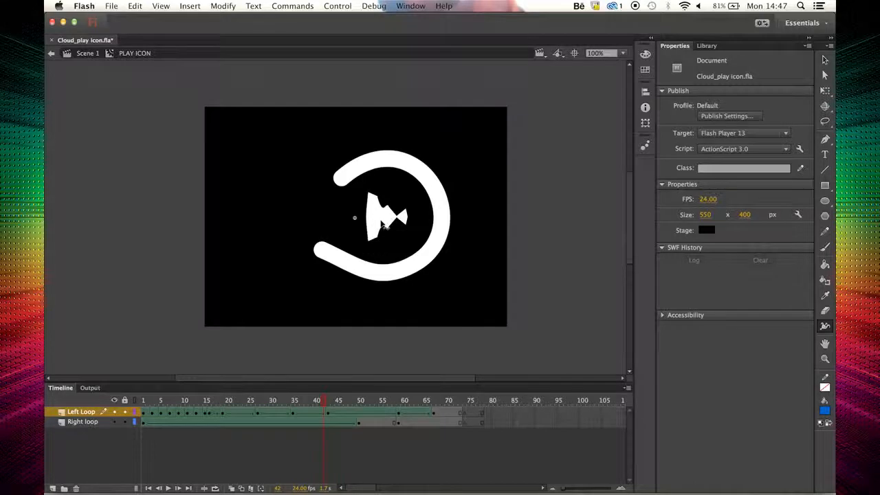
click(327, 412)
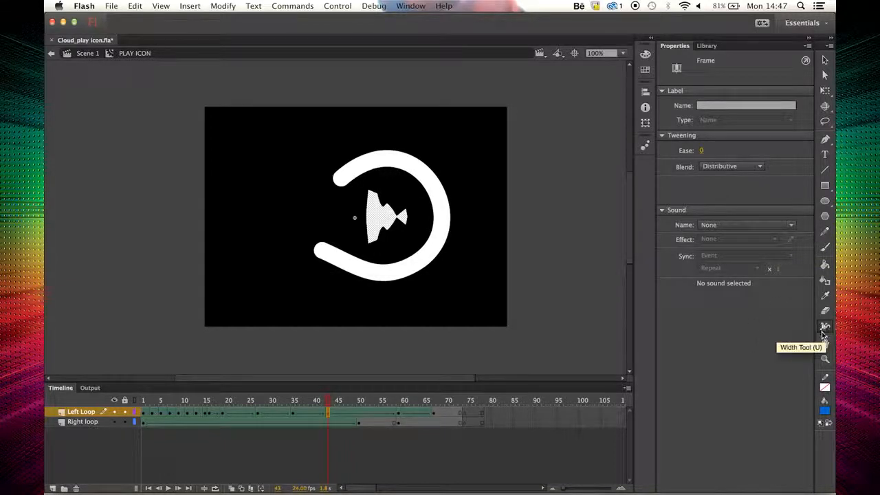
click(360, 399)
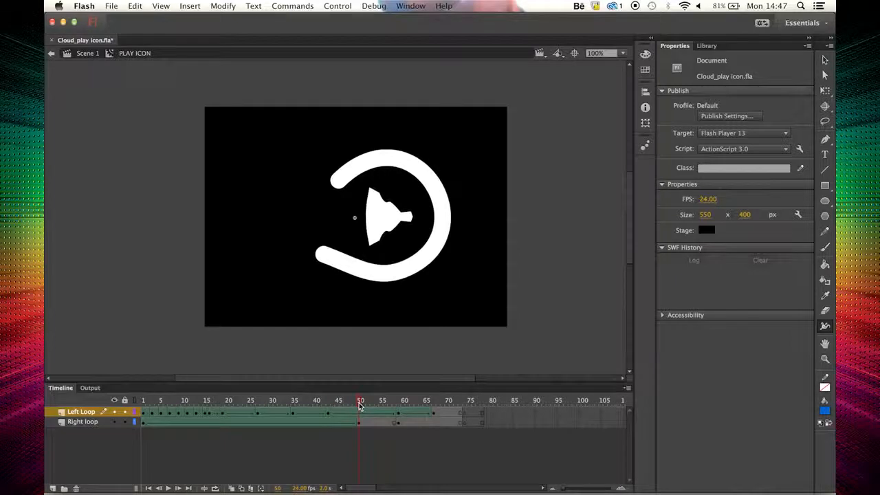
click(360, 412)
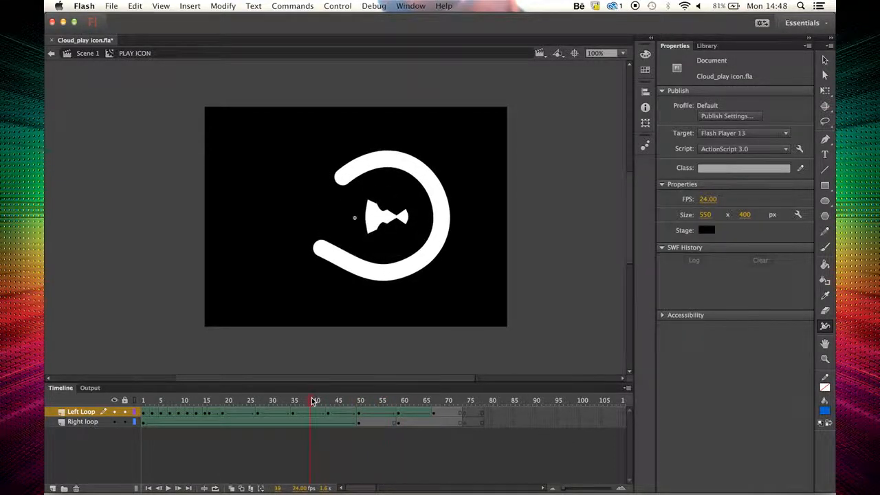
click(170, 487)
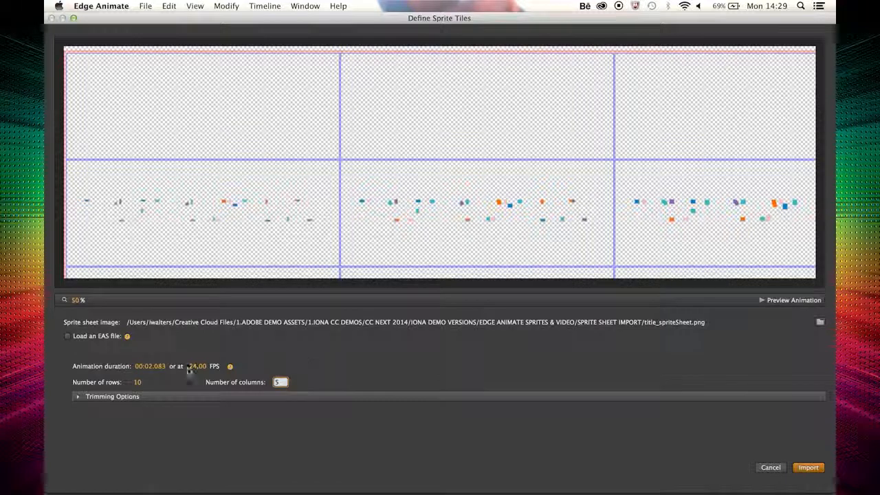
- Import the title sprite sheet as 10 rows by 5 columns at 24 FPS
click(78, 395)
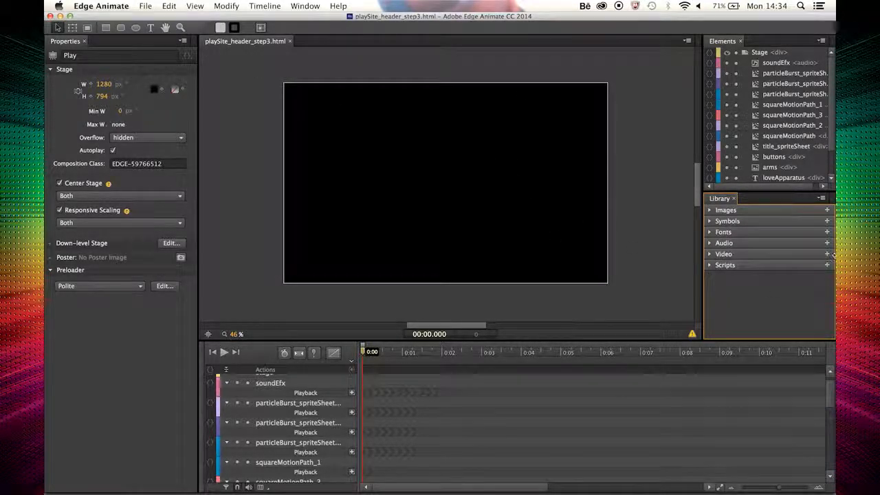
- Import the Adobe Play mp4, ogv and webm videos from VIDEO IMPORTS into the Library
click(827, 254)
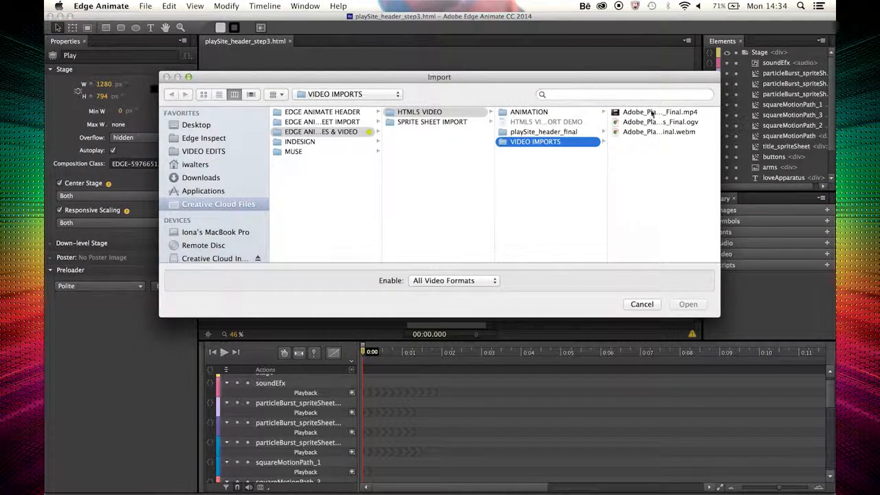
click(543, 112)
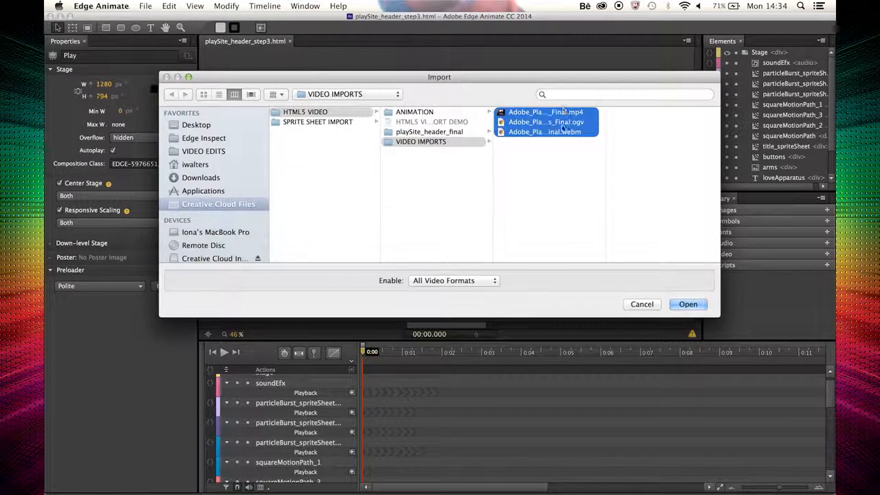
click(687, 304)
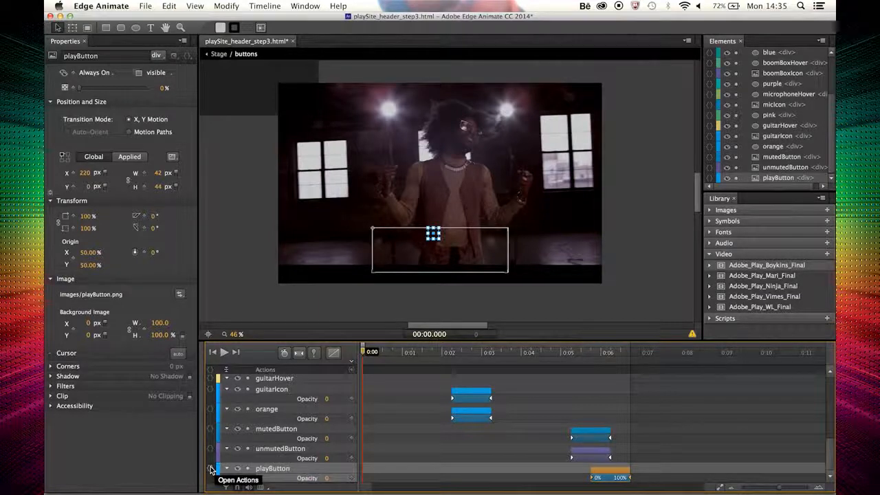
- Add a click action on playButton that plays the Adobe_Play_Boykins_Final video
click(211, 468)
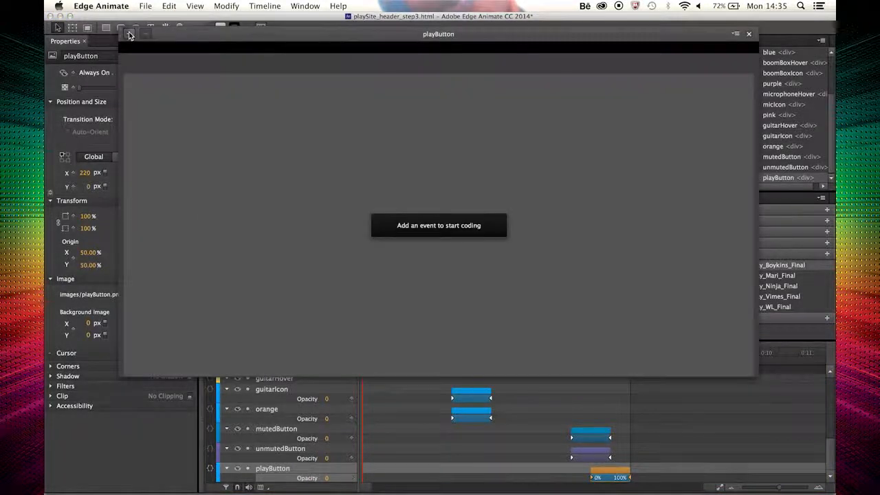
click(129, 35)
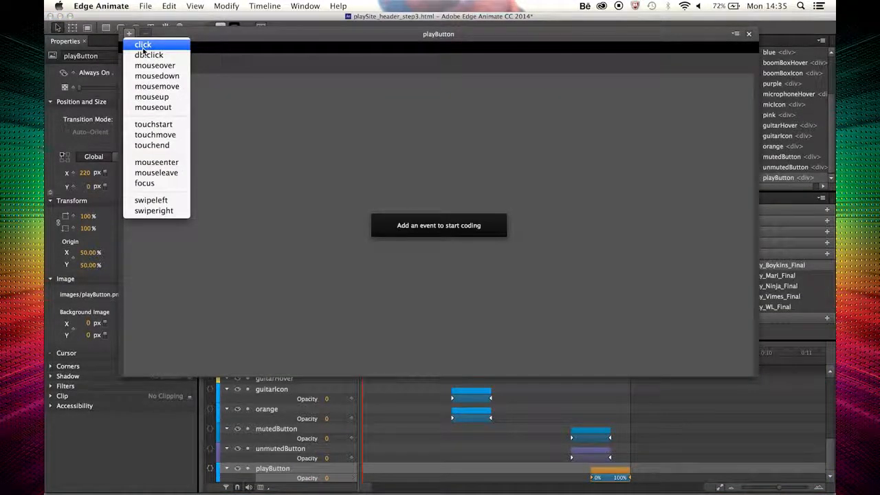
click(142, 44)
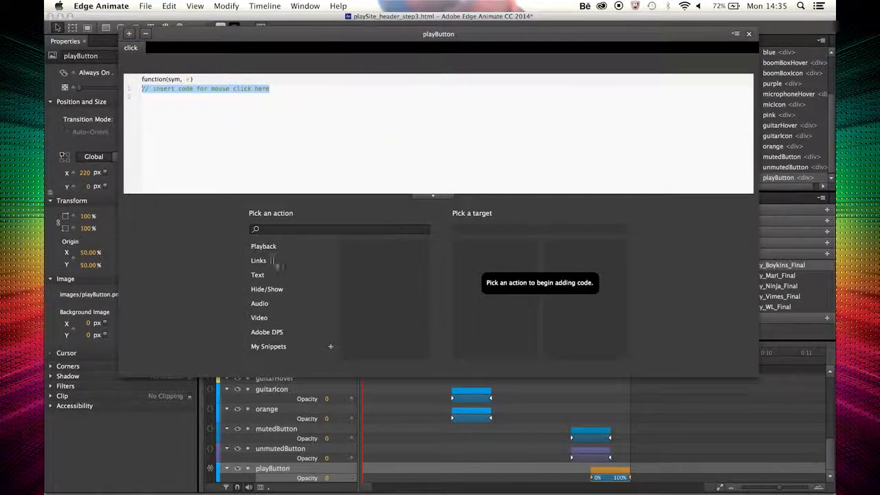
click(259, 317)
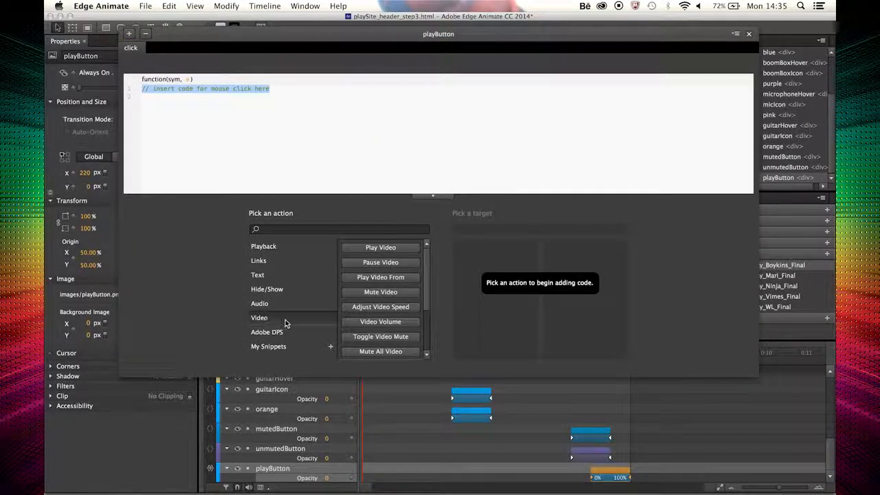
click(380, 248)
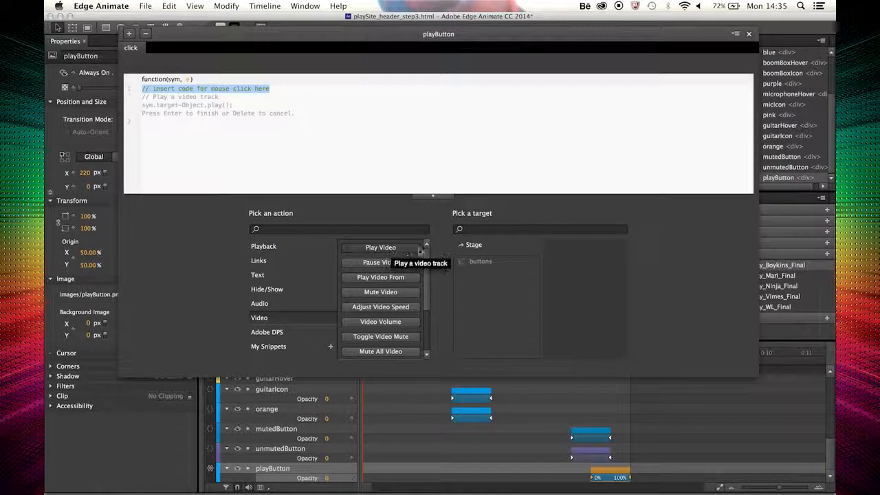
click(474, 244)
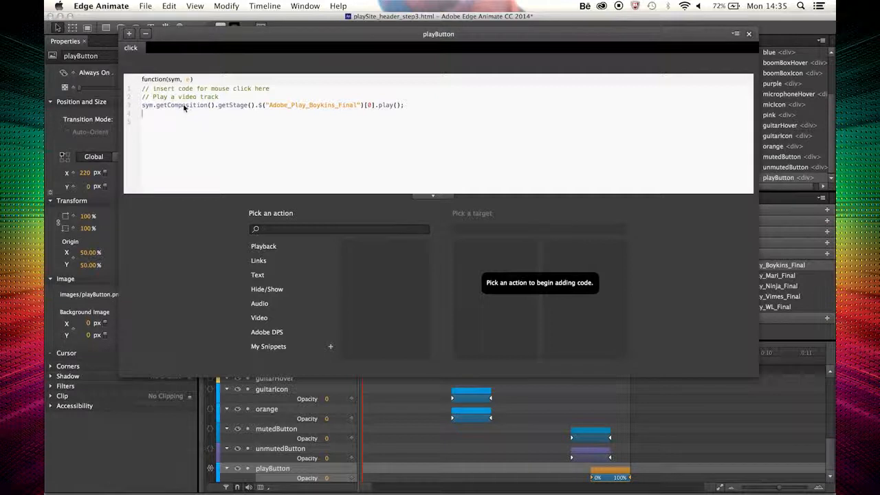
mouse_move(260, 46)
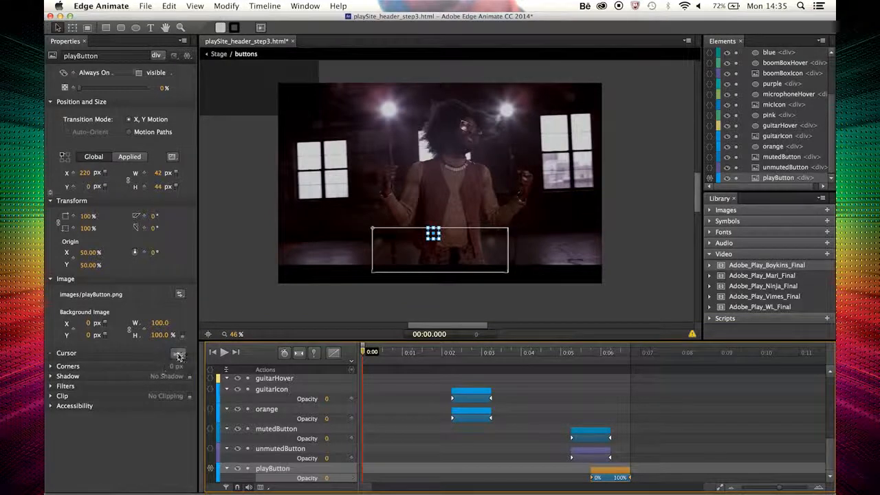
- Preview the Play page in Chrome and start the music video behind the title
click(177, 353)
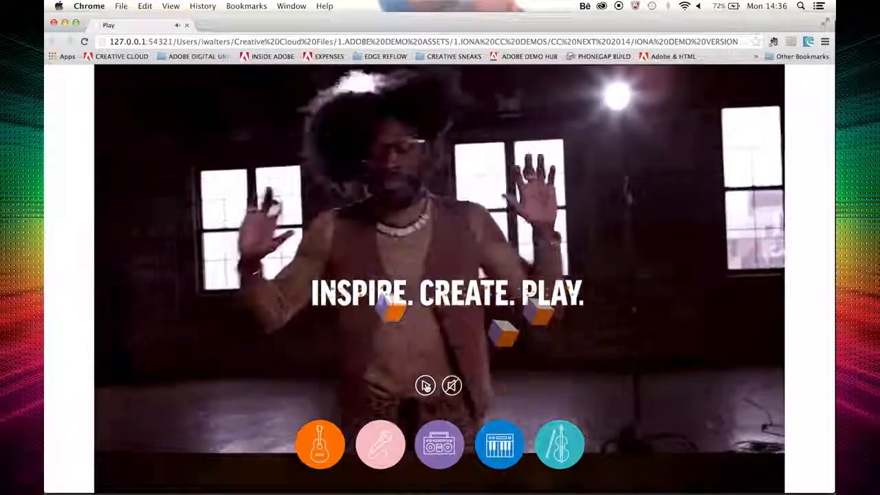
click(425, 385)
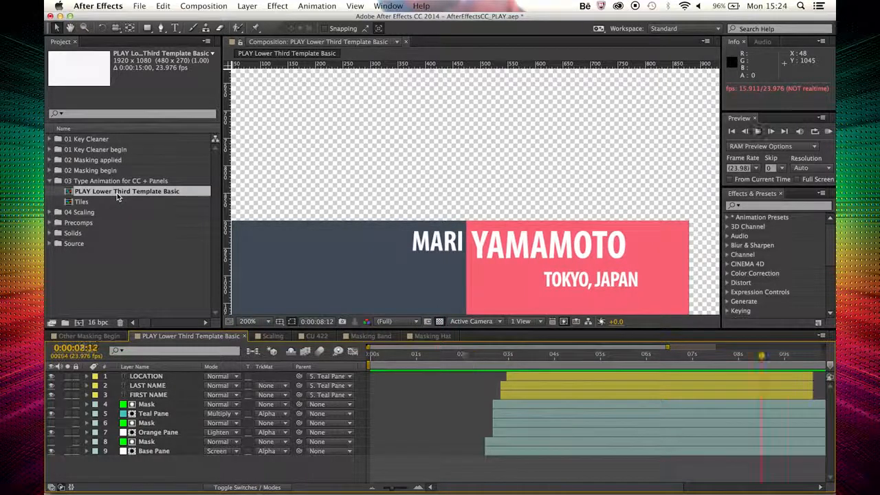
- In Composition Settings Advanced, mark the lower-third composition as a Premiere Pro editable text template
right_click(126, 191)
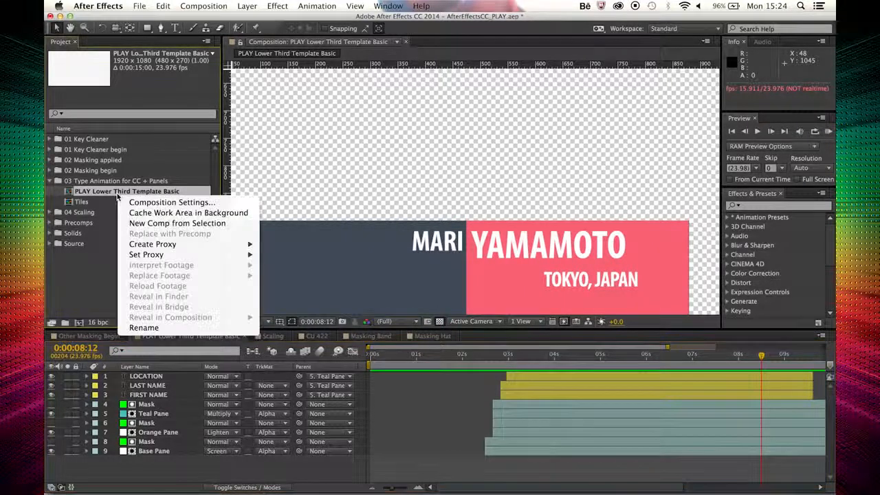
click(172, 202)
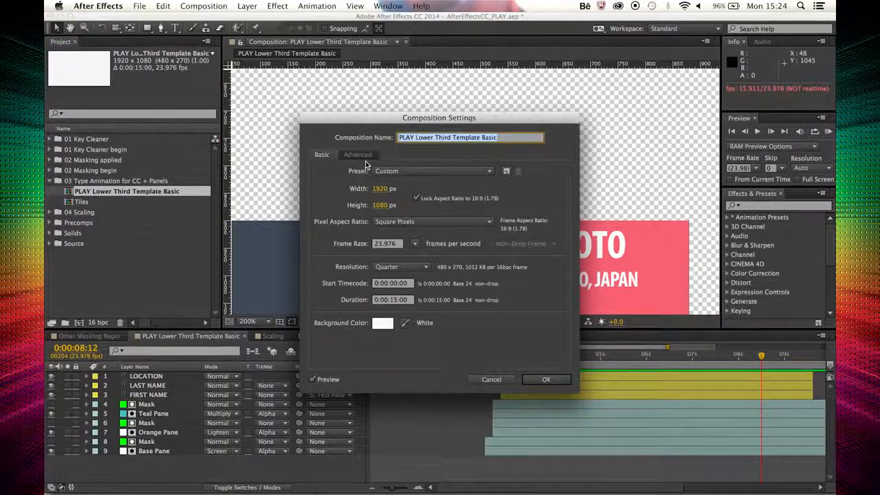
click(357, 154)
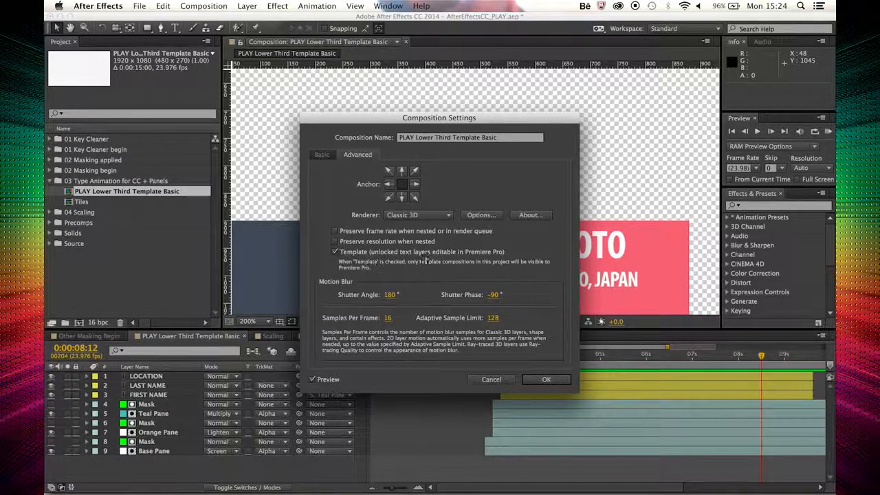
click(545, 378)
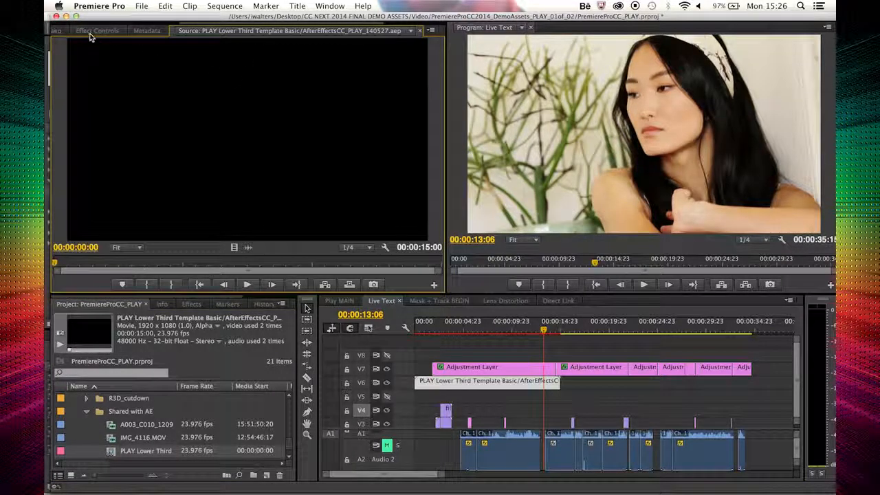
- Replace the lower third LOCATION with London, UK, preview it, and switch to Mask + Track BEGIN
click(96, 30)
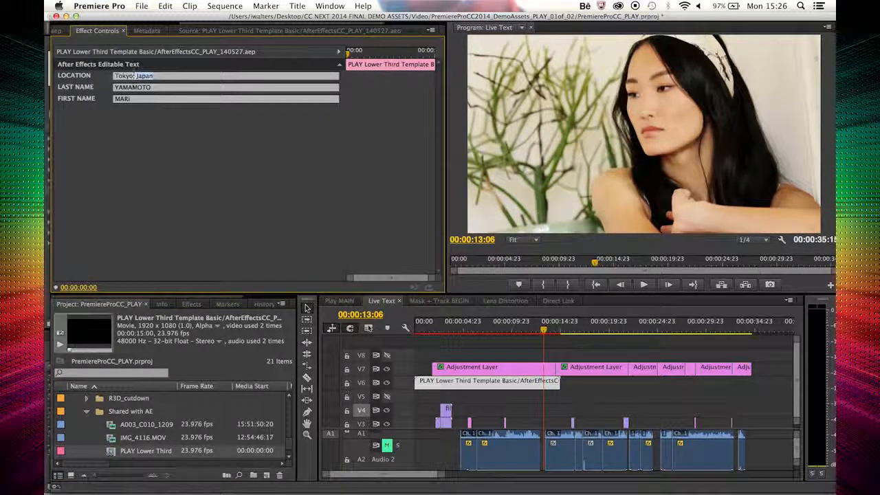
click(133, 76)
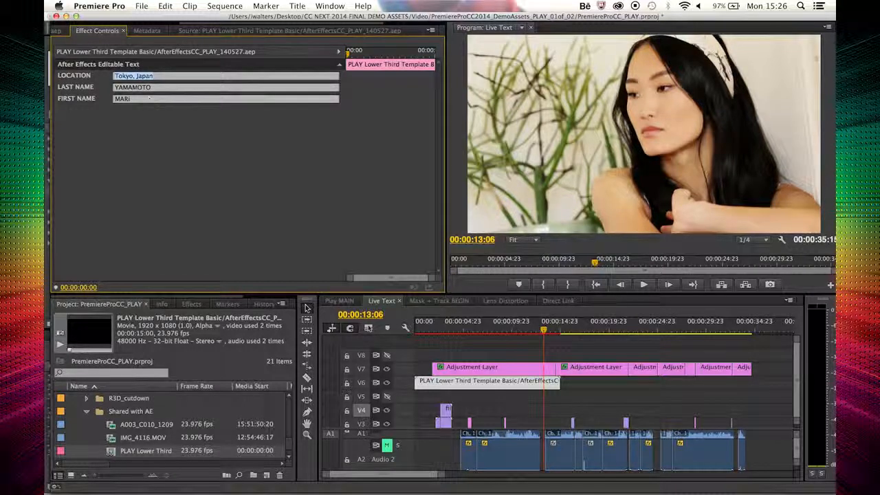
text(Lon)
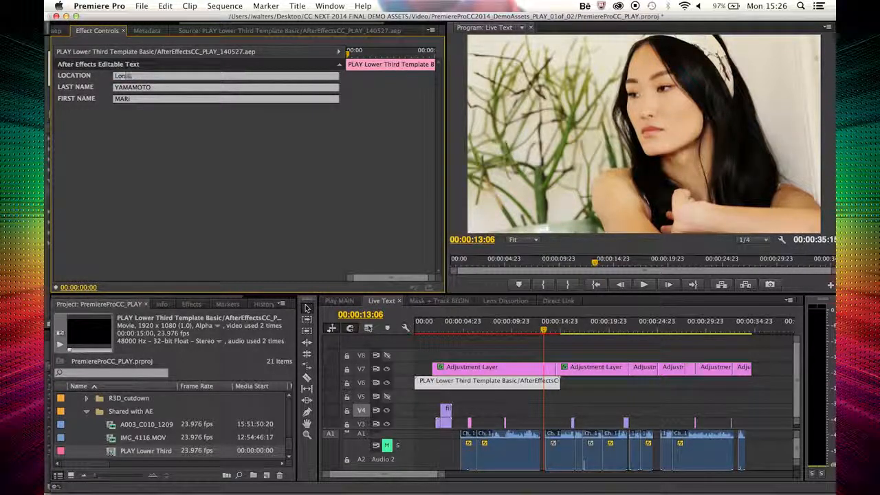
text(London, UK)
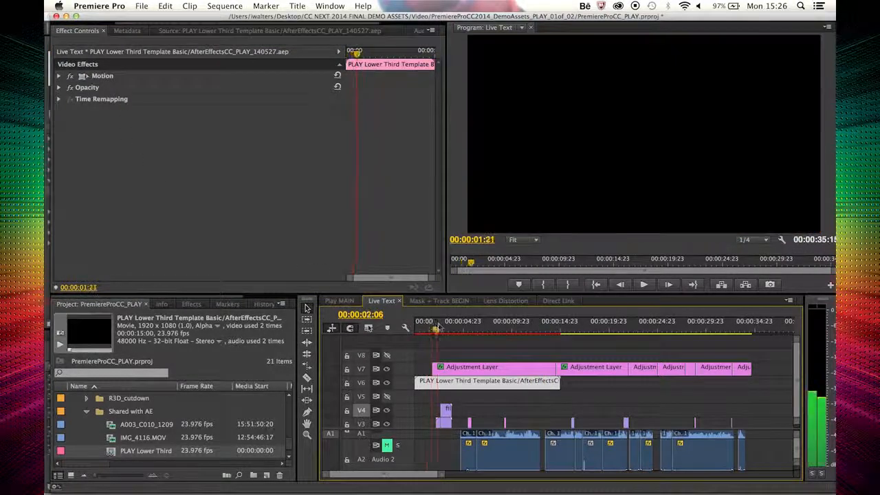
drag(437, 331, 467, 331)
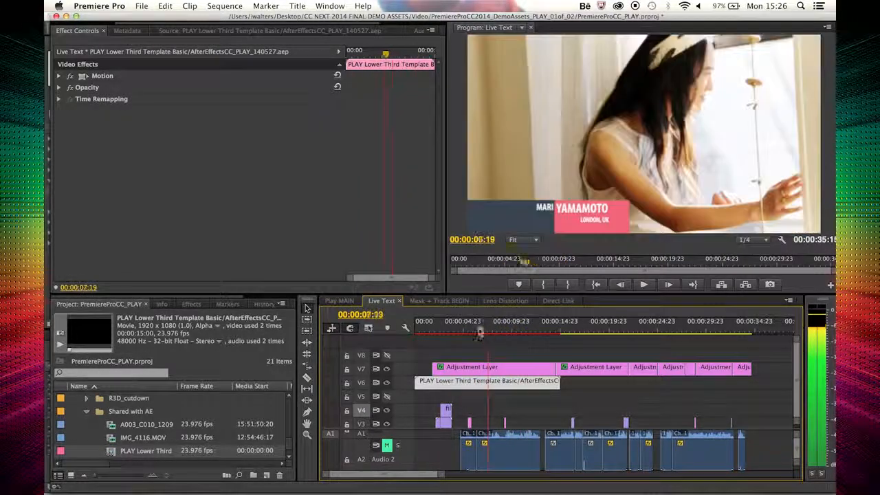
click(438, 301)
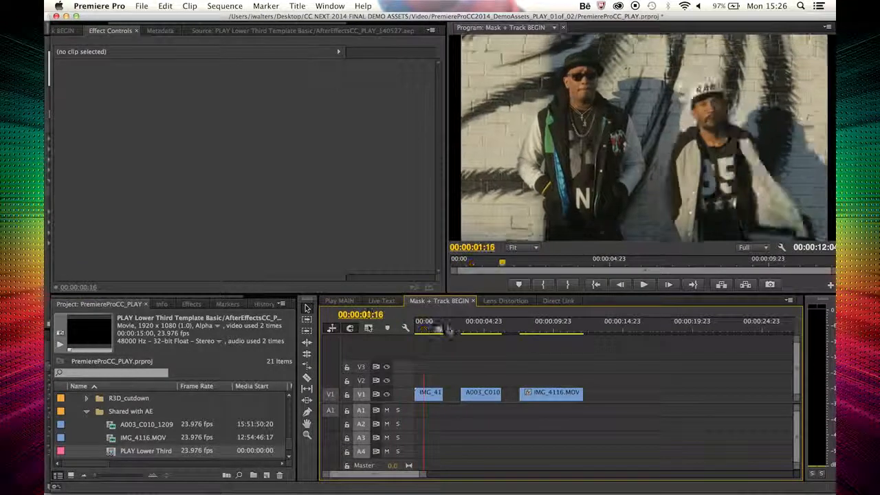
- Select the IMG_4116.MOV party clip and search the Effects panel for 'blur' to apply Gaussian Blur
click(540, 332)
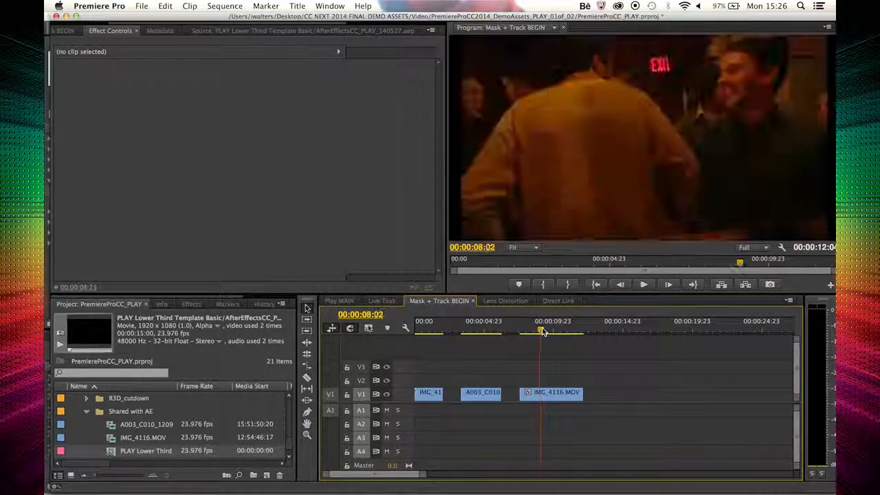
click(554, 392)
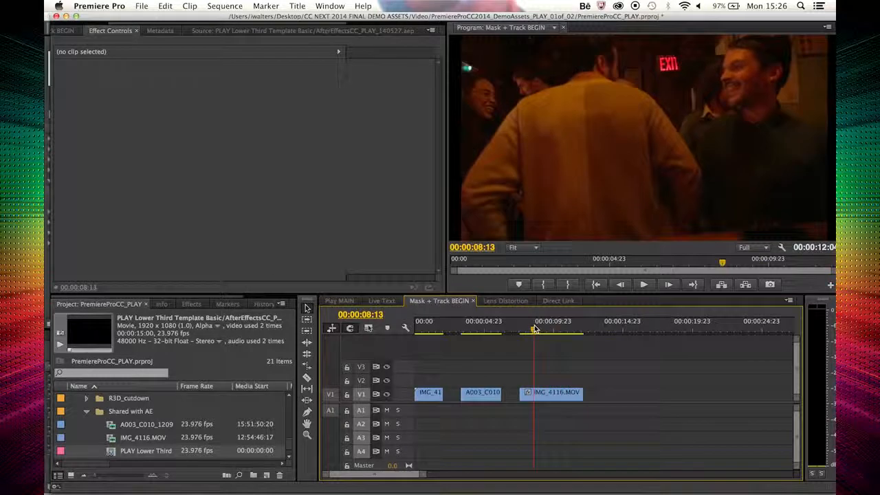
click(553, 392)
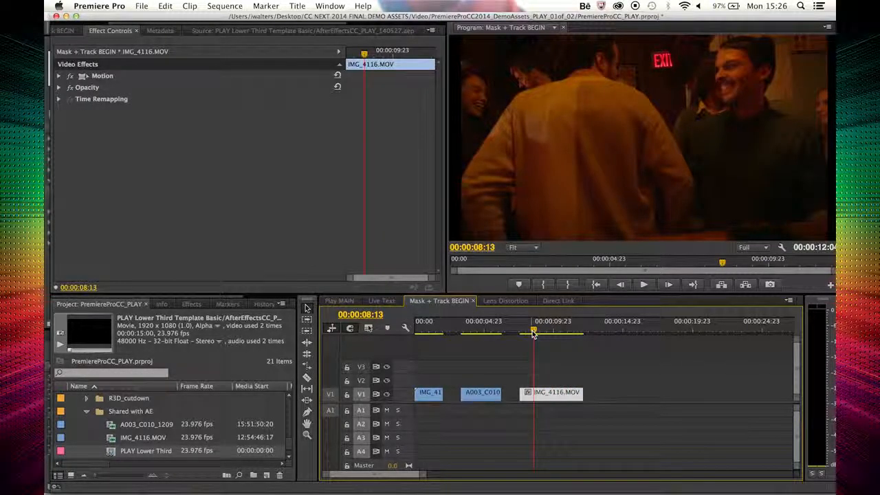
drag(534, 334, 520, 333)
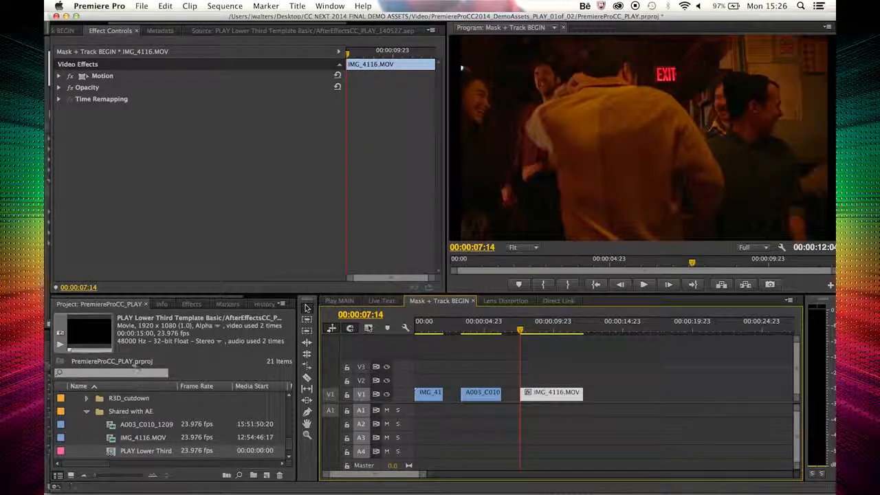
click(191, 304)
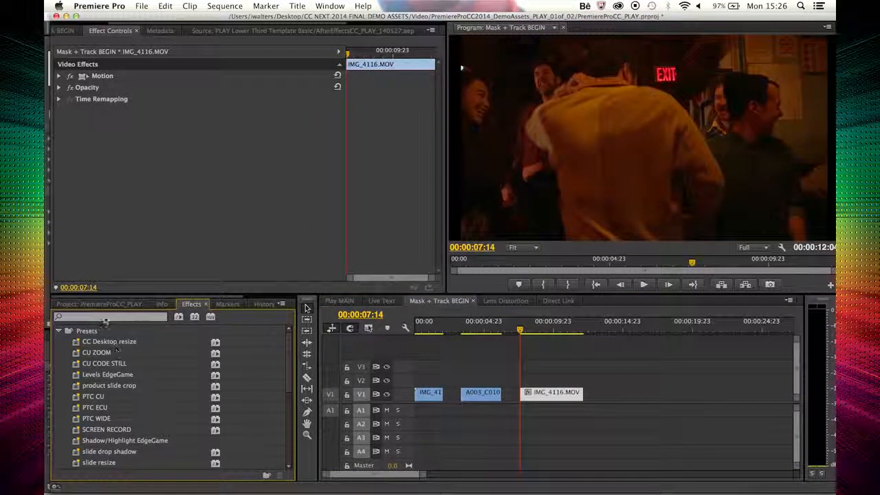
text(blur)
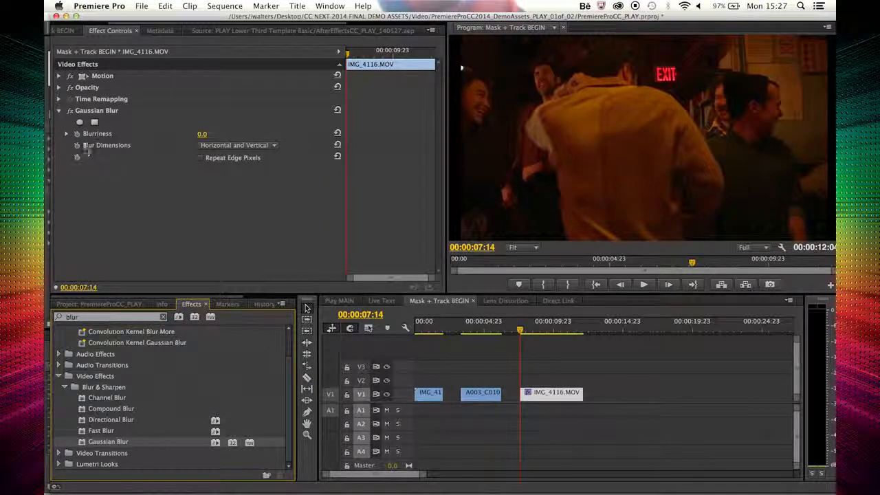
- Place a feathered elliptical blur mask over the right-hand man's face and track it forward
click(94, 122)
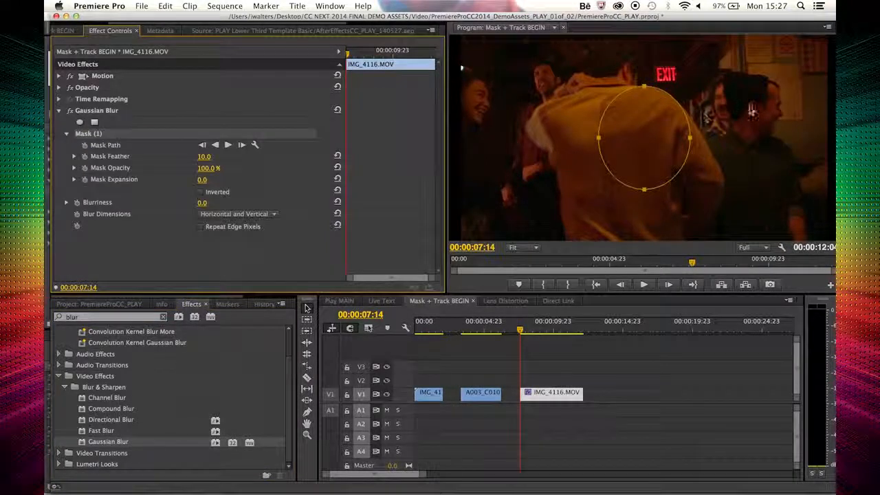
drag(643, 137, 756, 117)
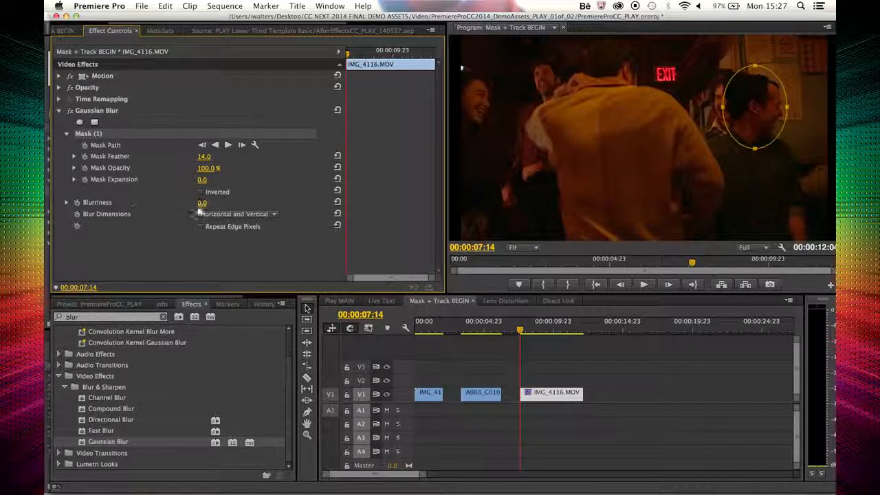
text(14.0)
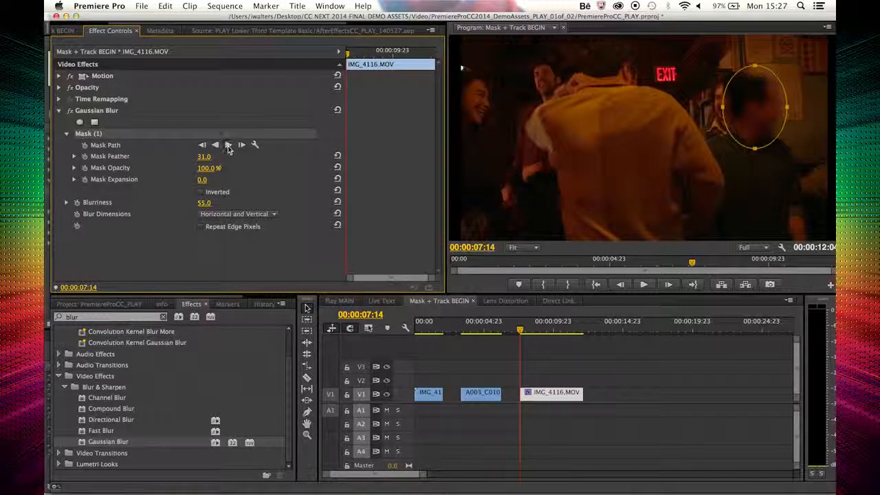
click(228, 144)
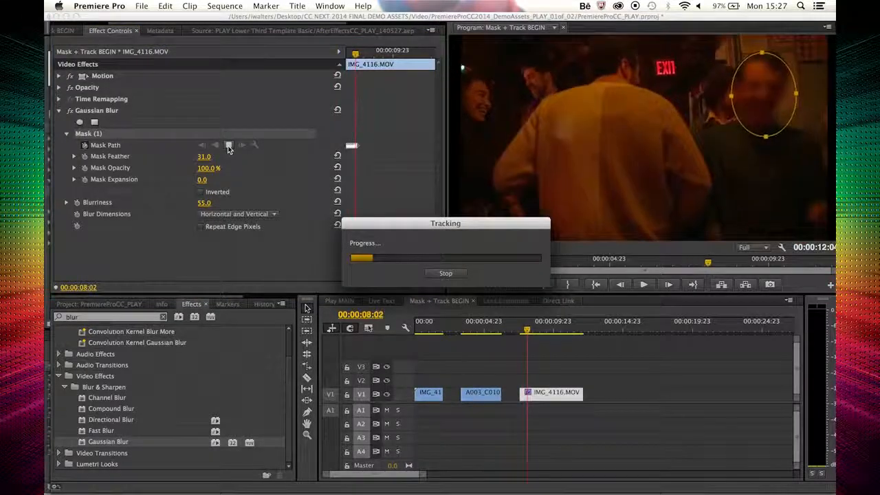